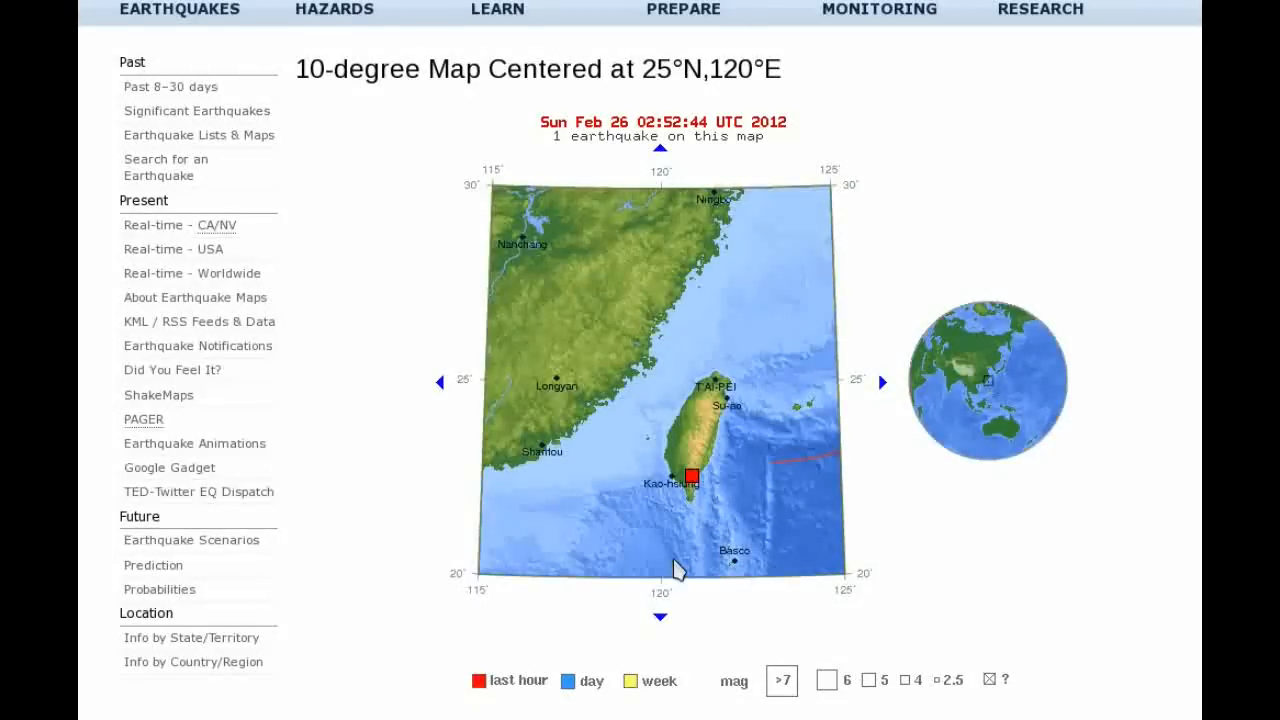
pyautogui.moveTo(692, 478)
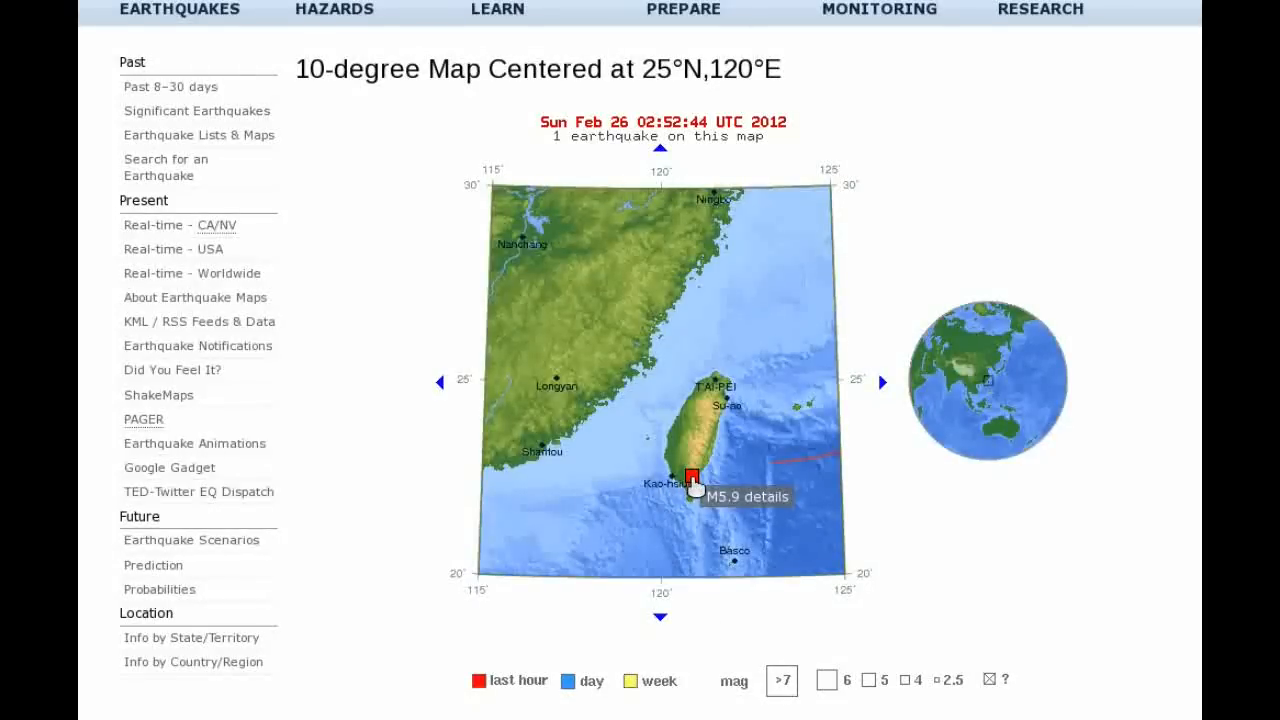
pyautogui.moveTo(678, 467)
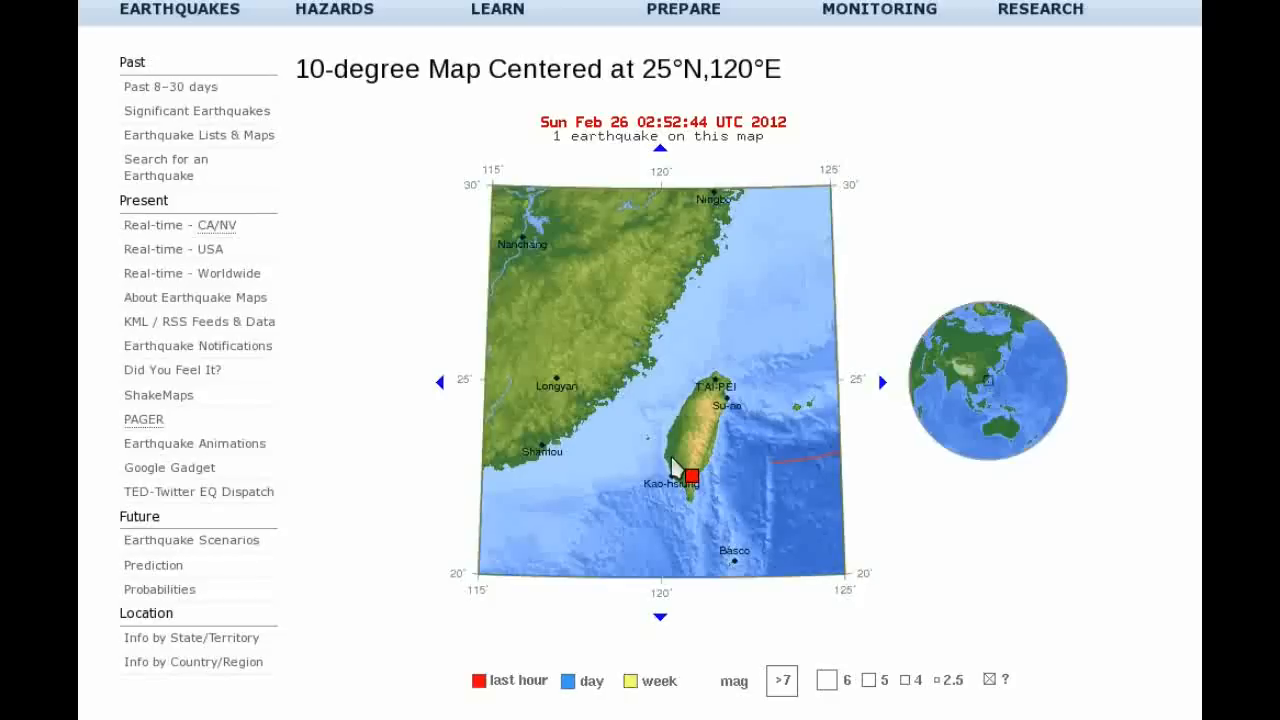
pyautogui.moveTo(816, 53)
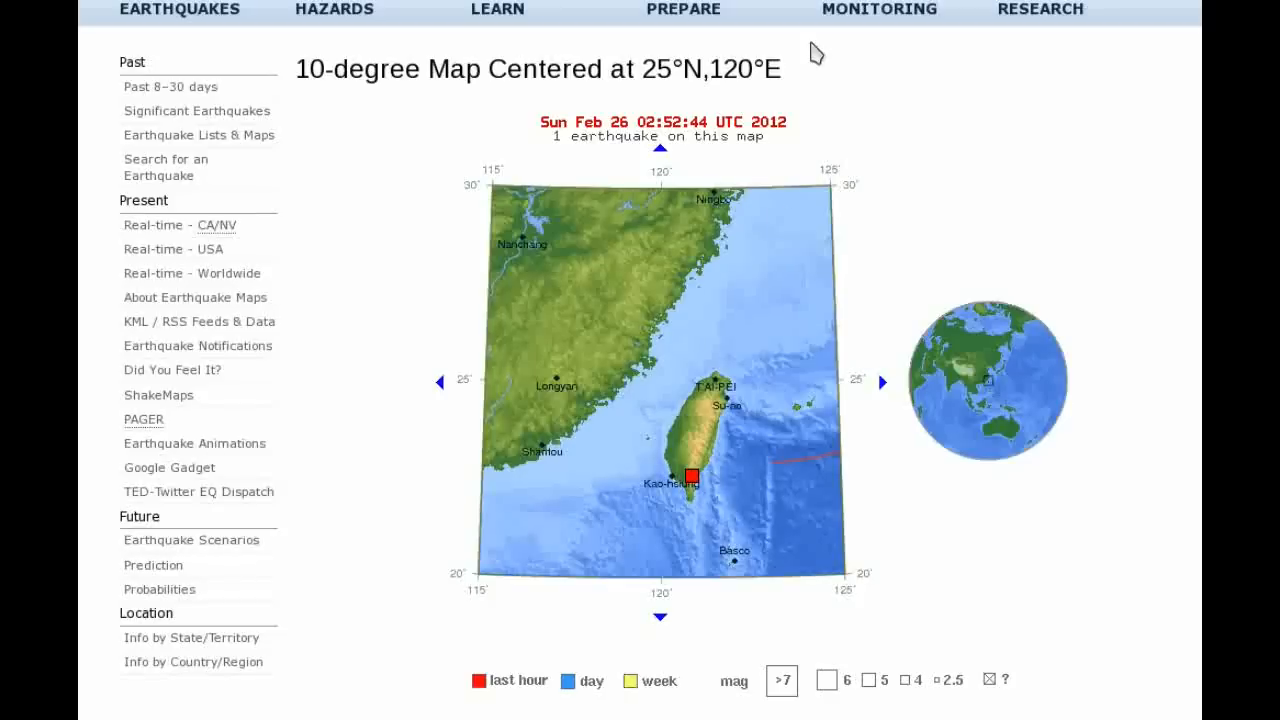
# Open the Earthquake Details page for the M5.9 Taiwan earthquake
pyautogui.click(691, 474)
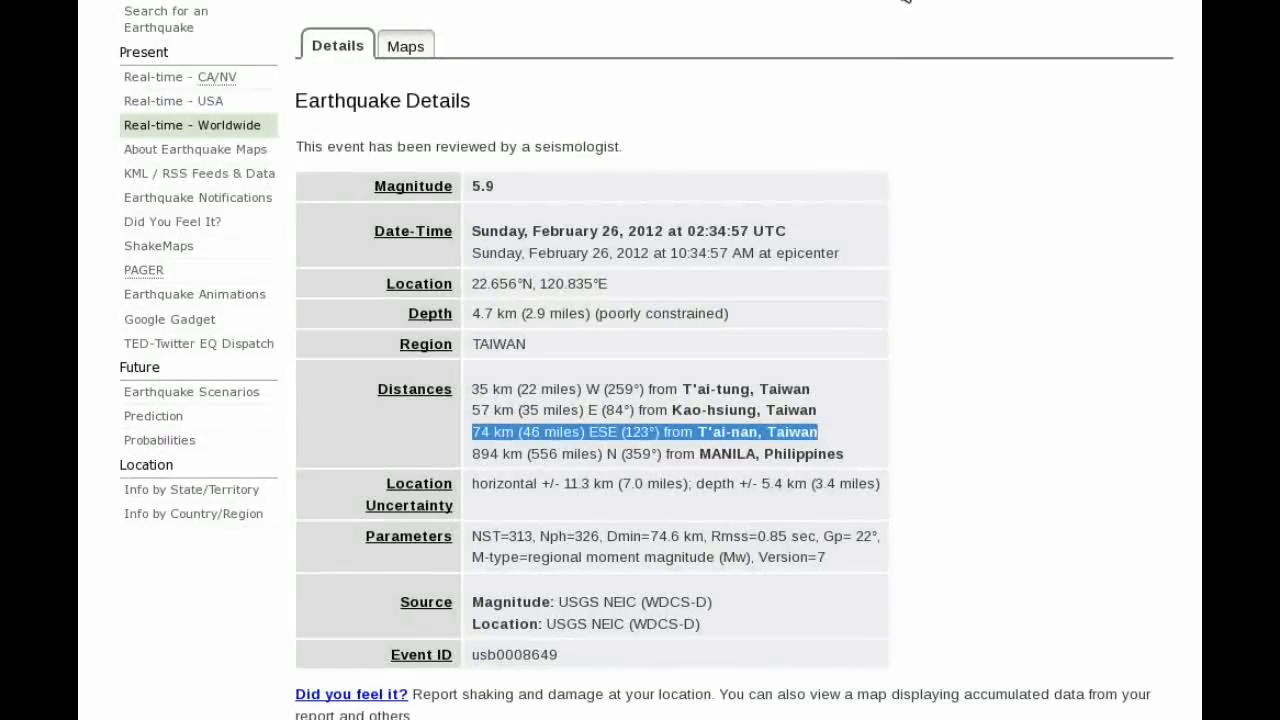
pyautogui.moveTo(889, 61)
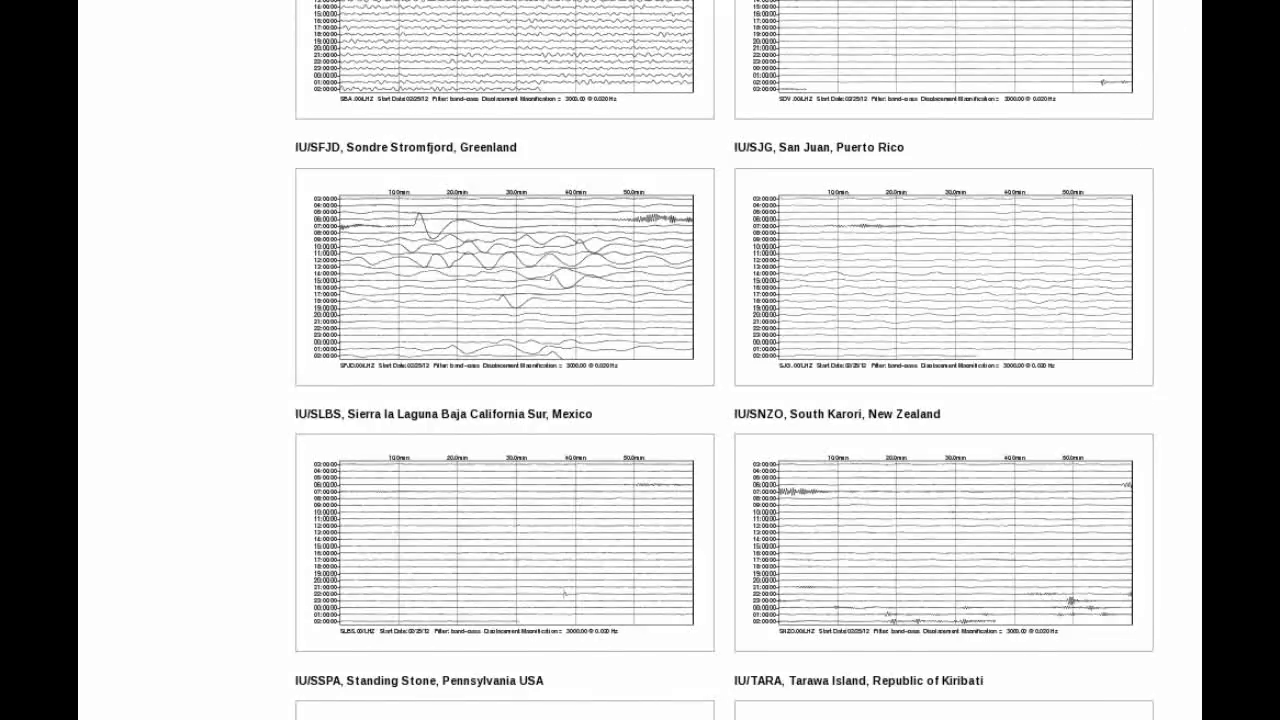
pyautogui.scroll(-3)
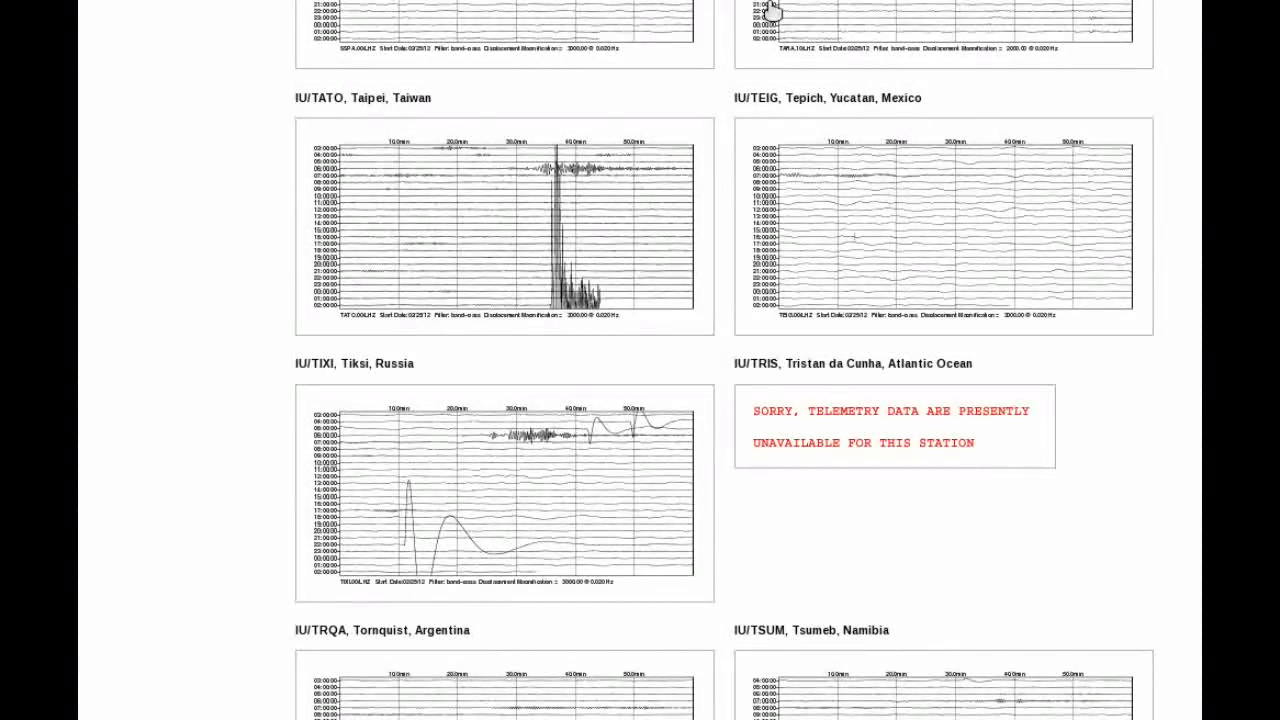
pyautogui.click(504, 226)
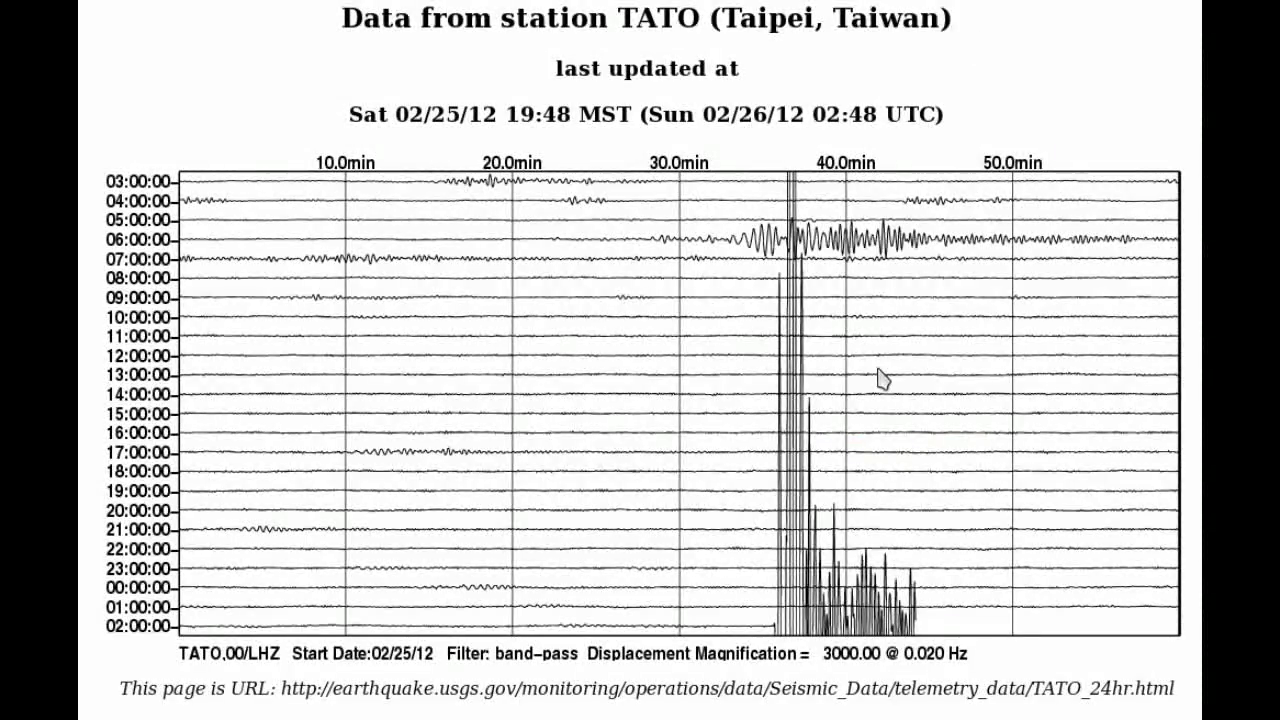
pyautogui.moveTo(890, 385)
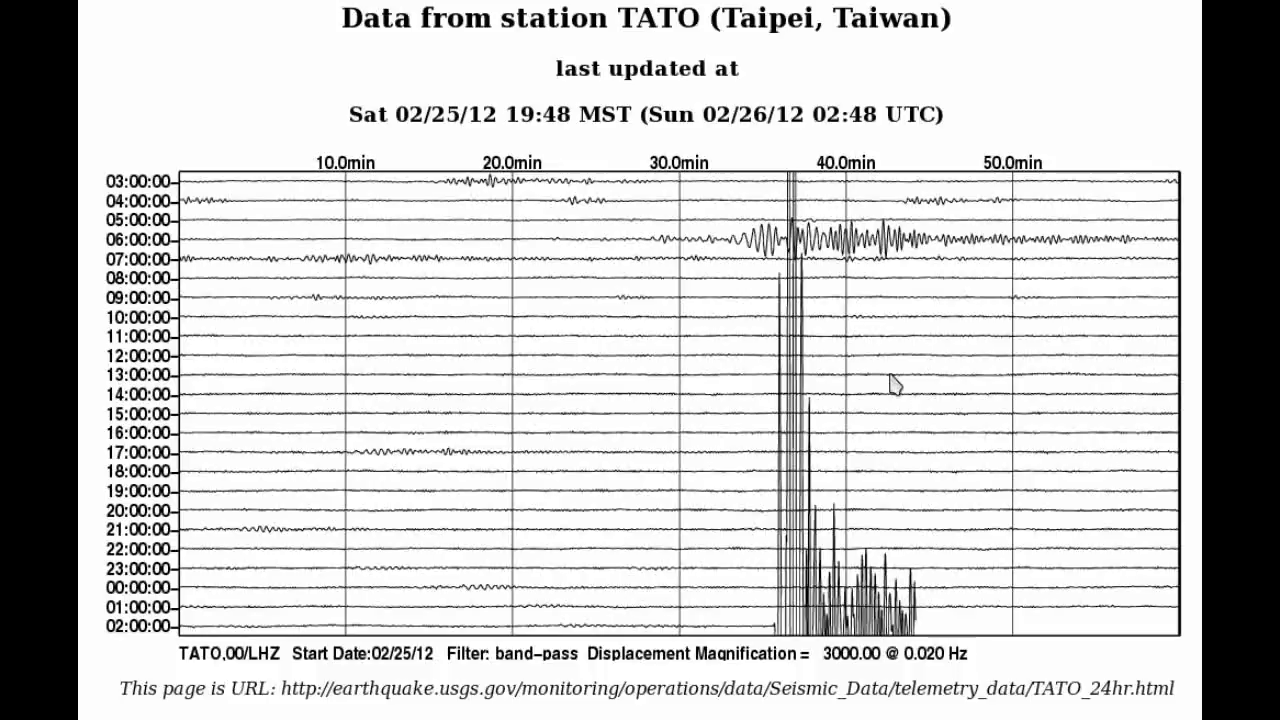
pyautogui.moveTo(1019, 22)
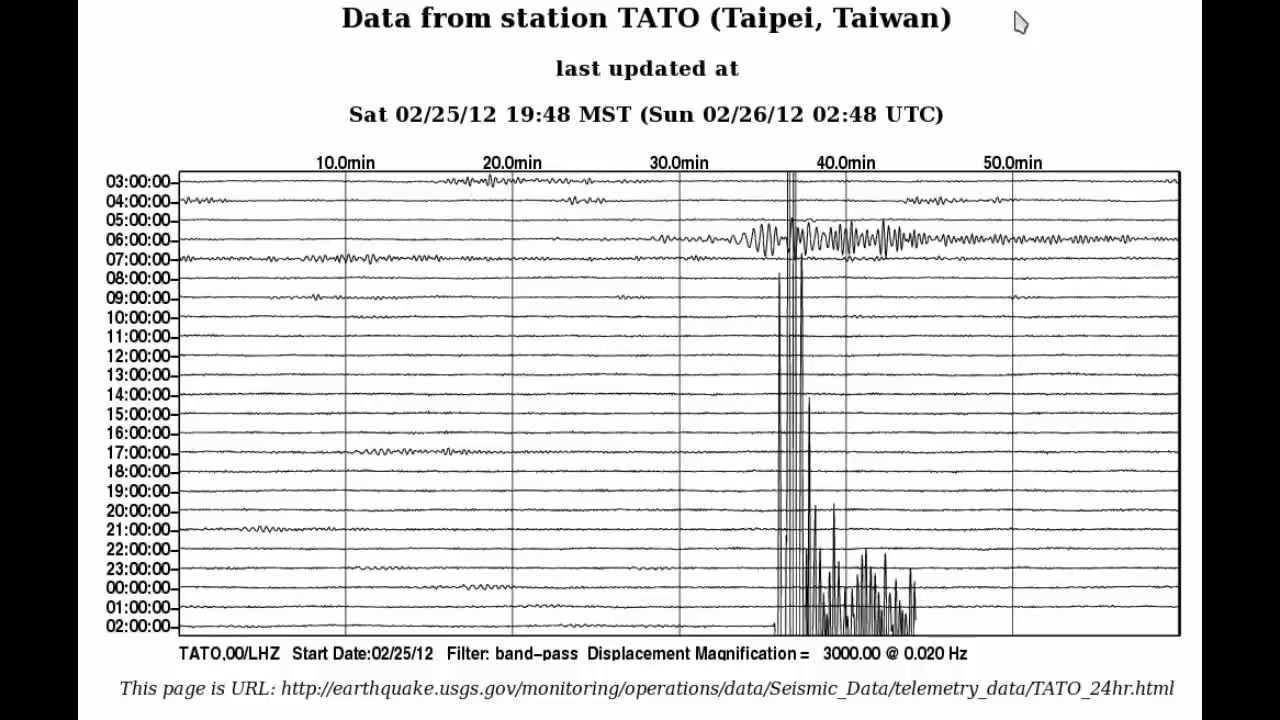
pyautogui.moveTo(1019, 25)
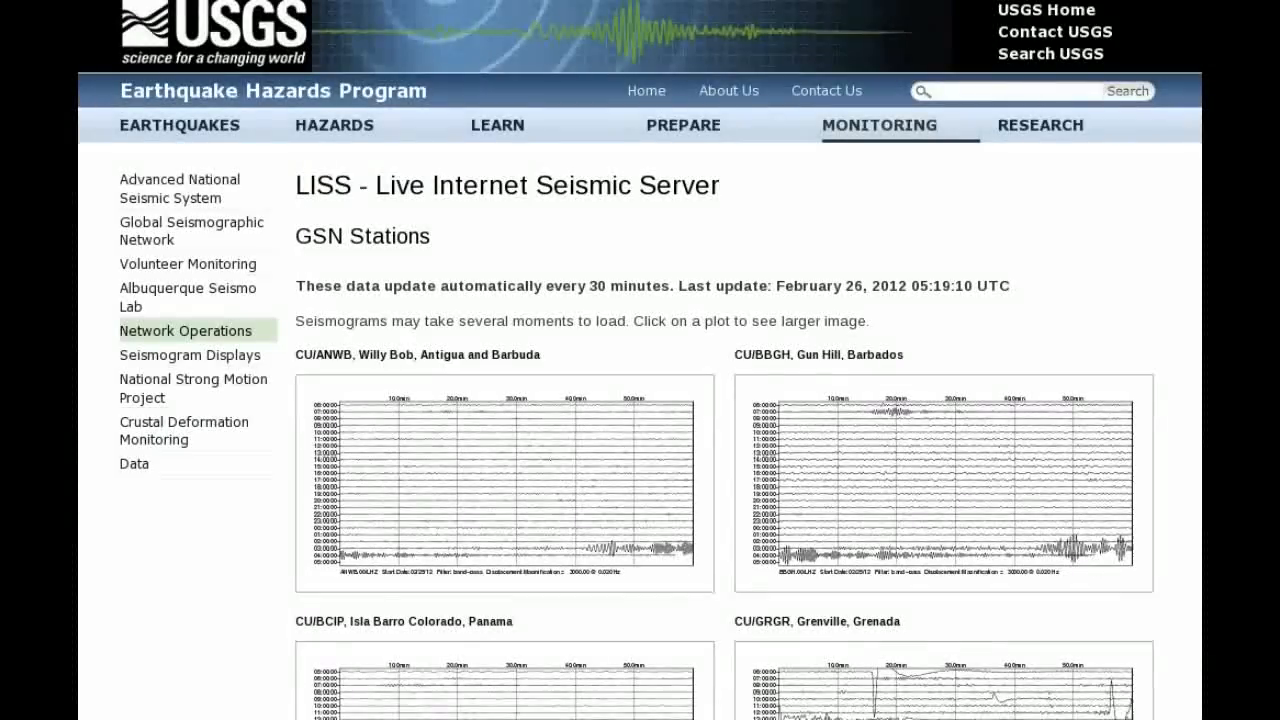
# Scroll down the station seismograms to the IU/TATO Taipei and IU/TIXI Tiksi plots
pyautogui.scroll(-3)
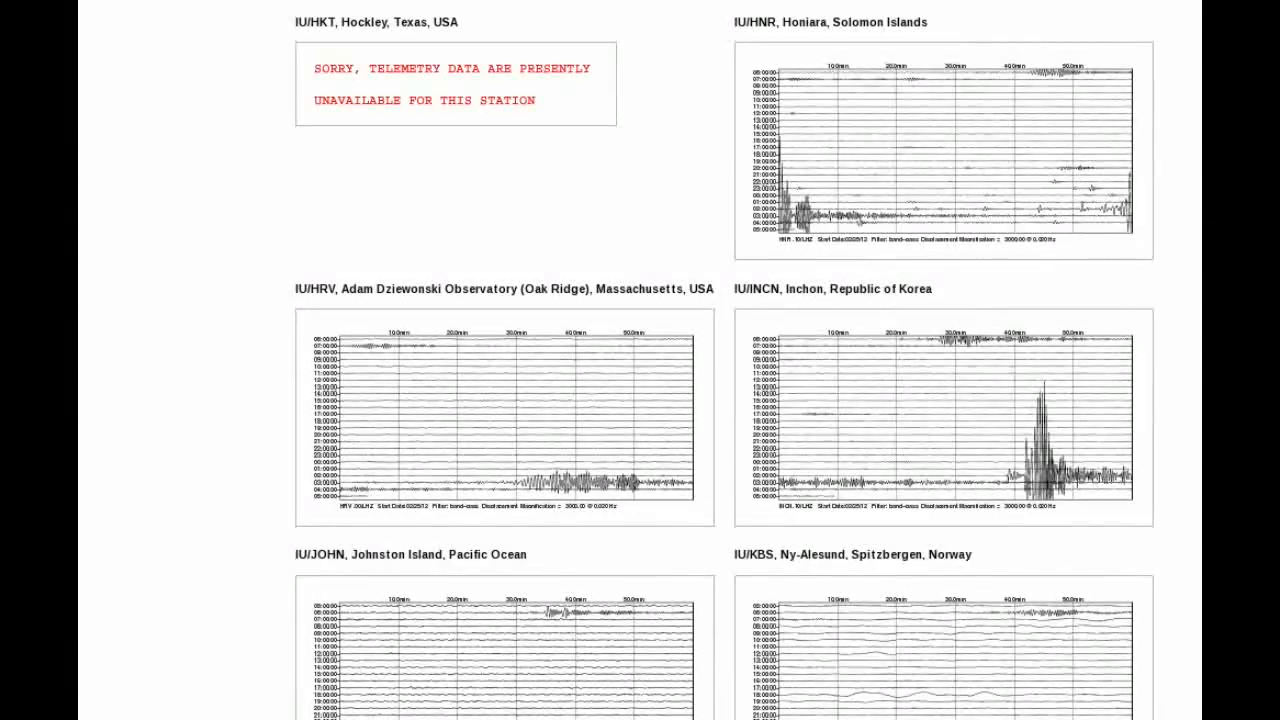
pyautogui.scroll(-3)
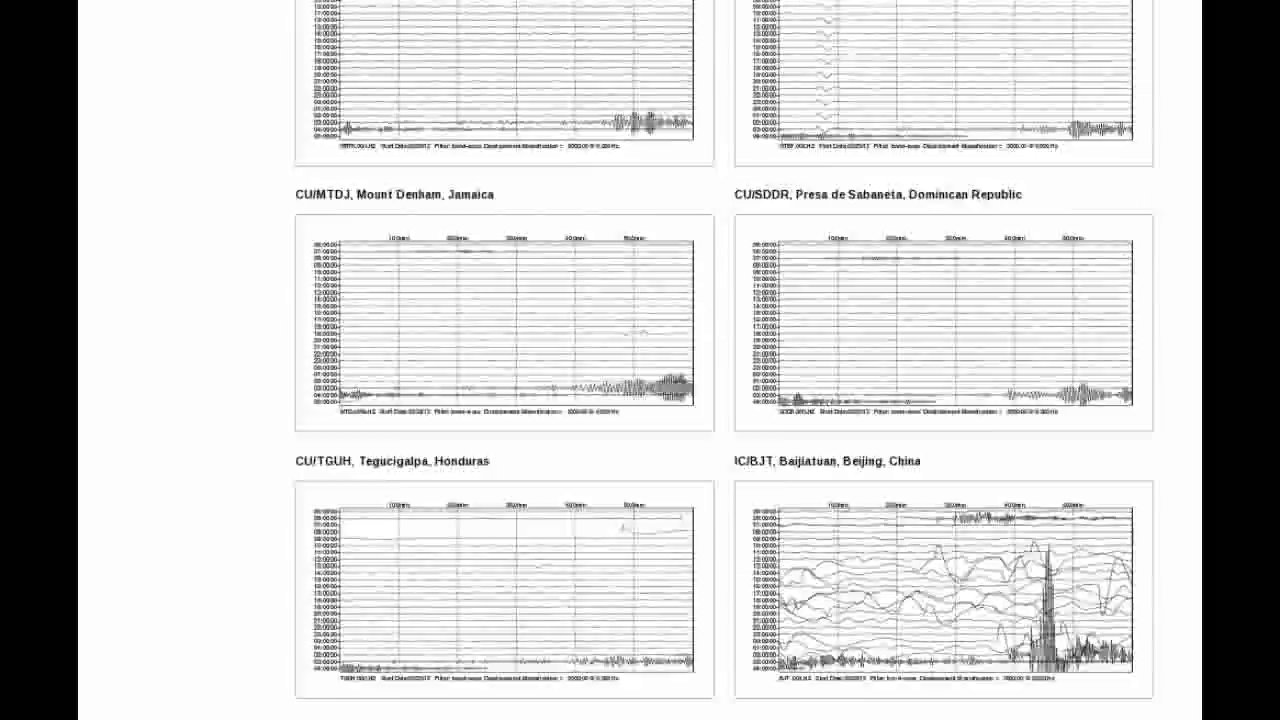
pyautogui.scroll(3)
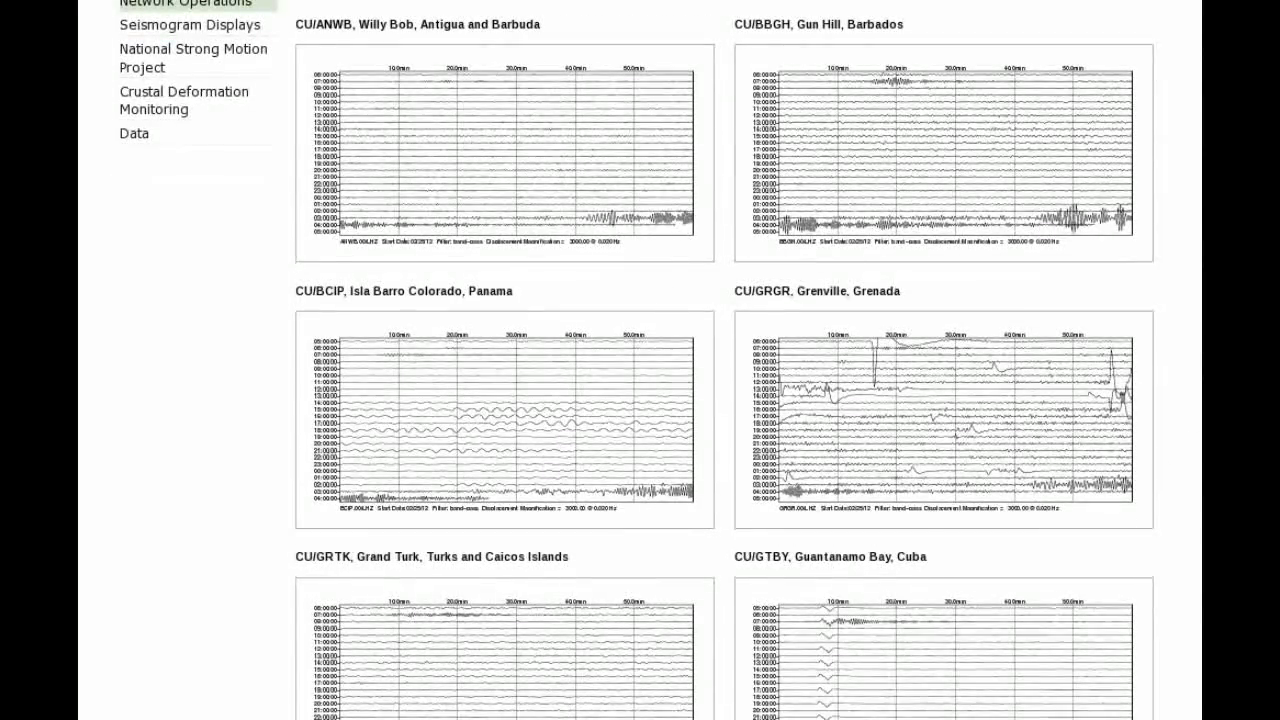
pyautogui.scroll(-3)
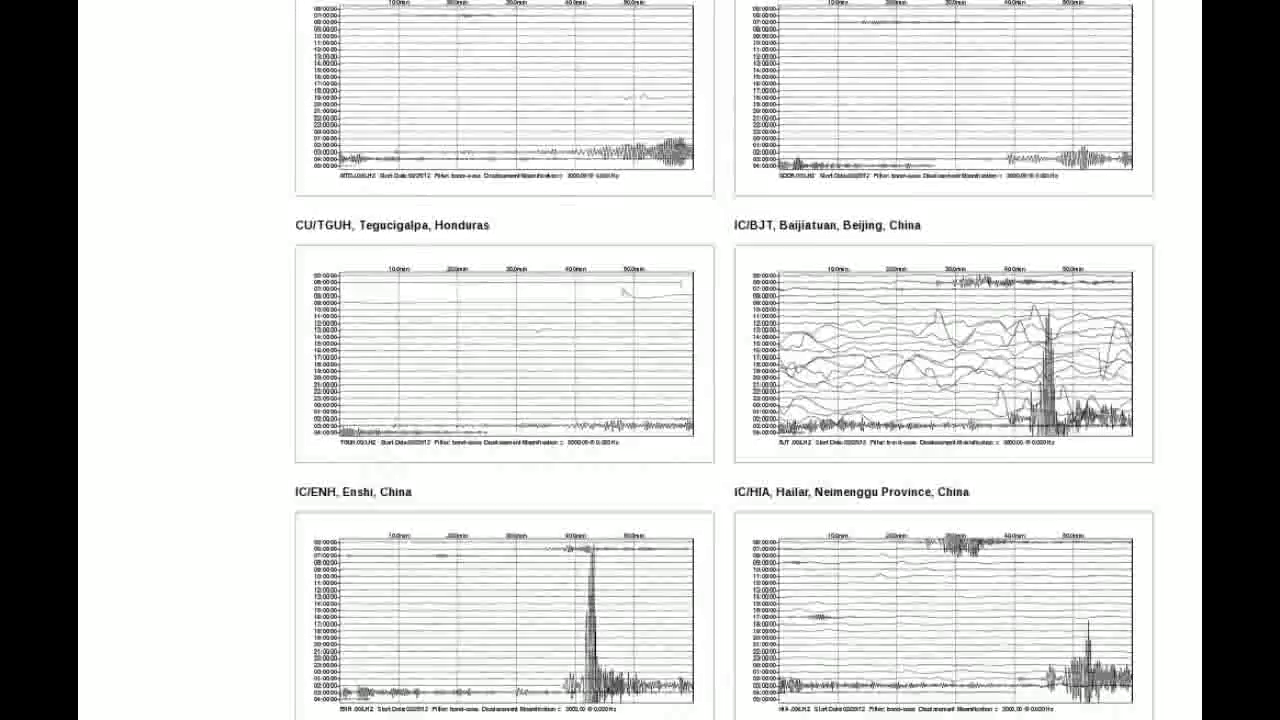
pyautogui.scroll(-3)
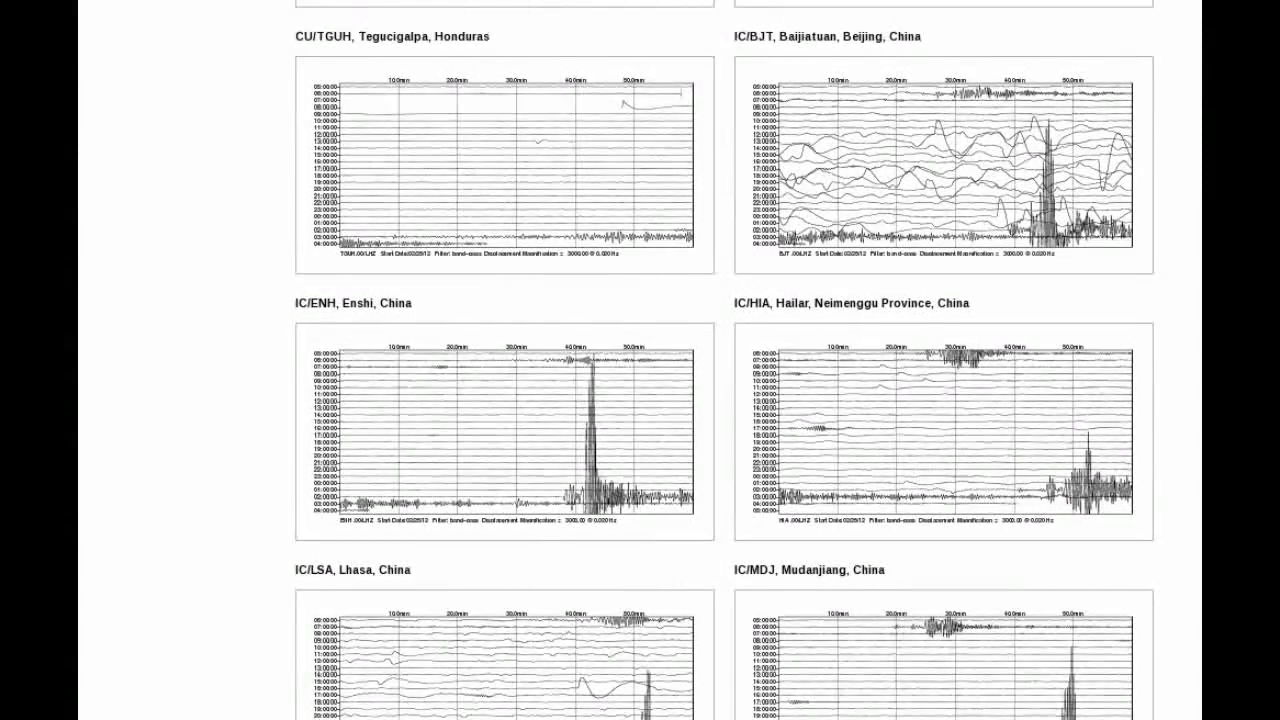
pyautogui.scroll(-3)
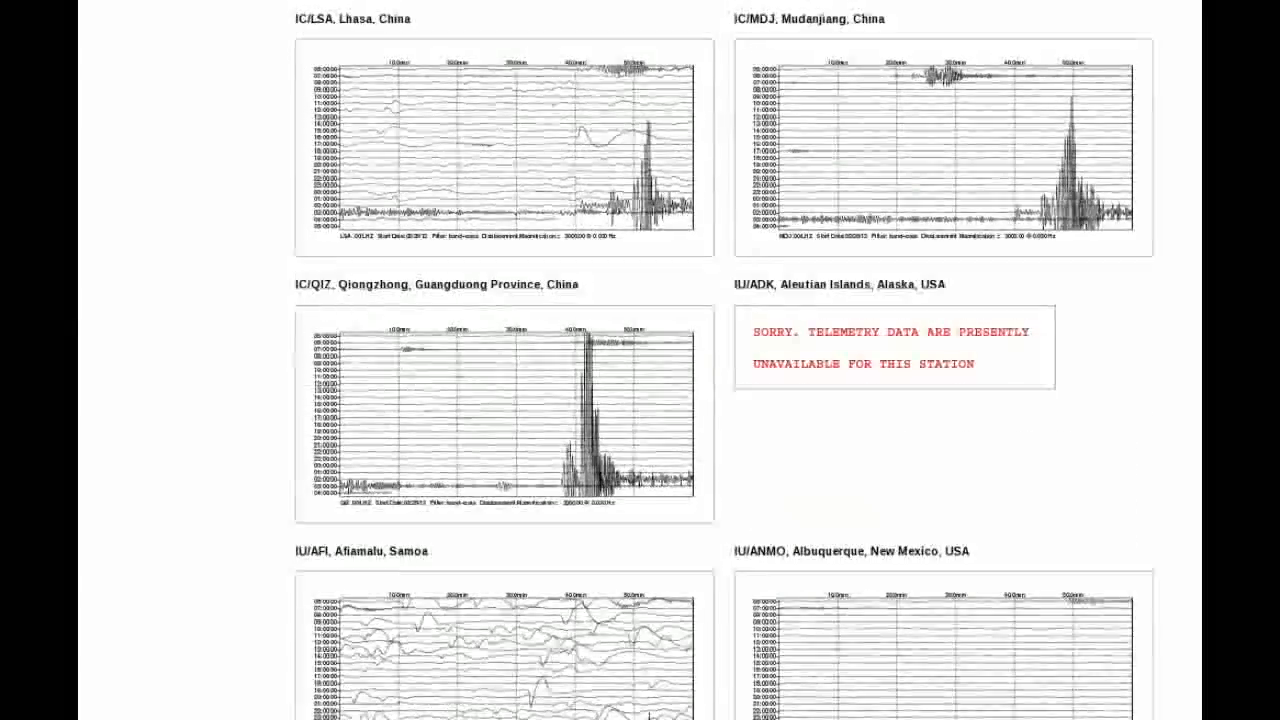
pyautogui.scroll(-3)
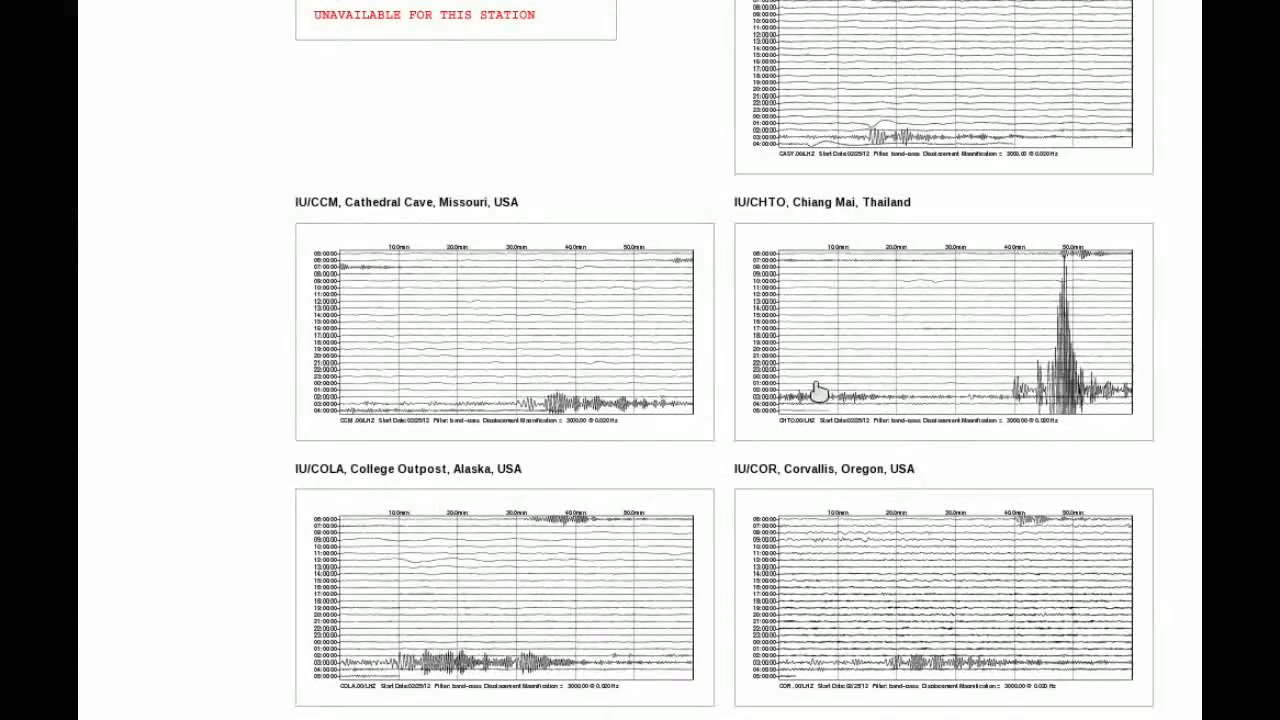
pyautogui.scroll(-3)
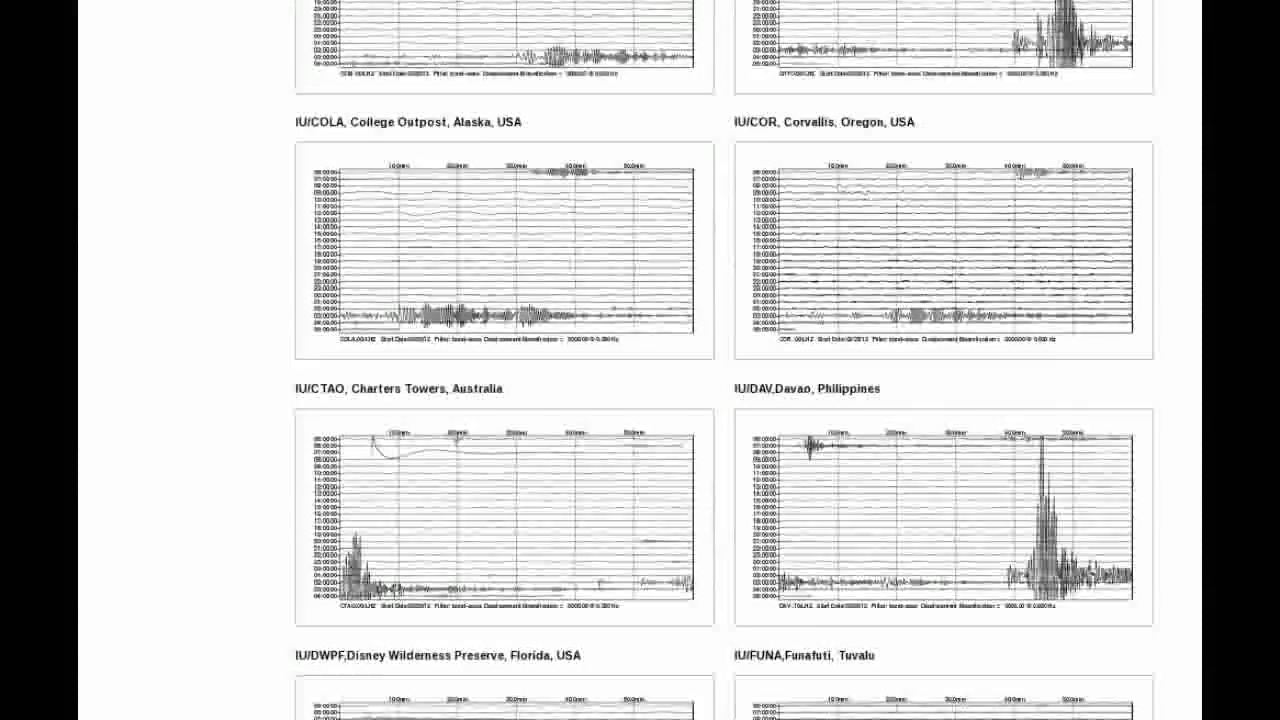
pyautogui.scroll(-3)
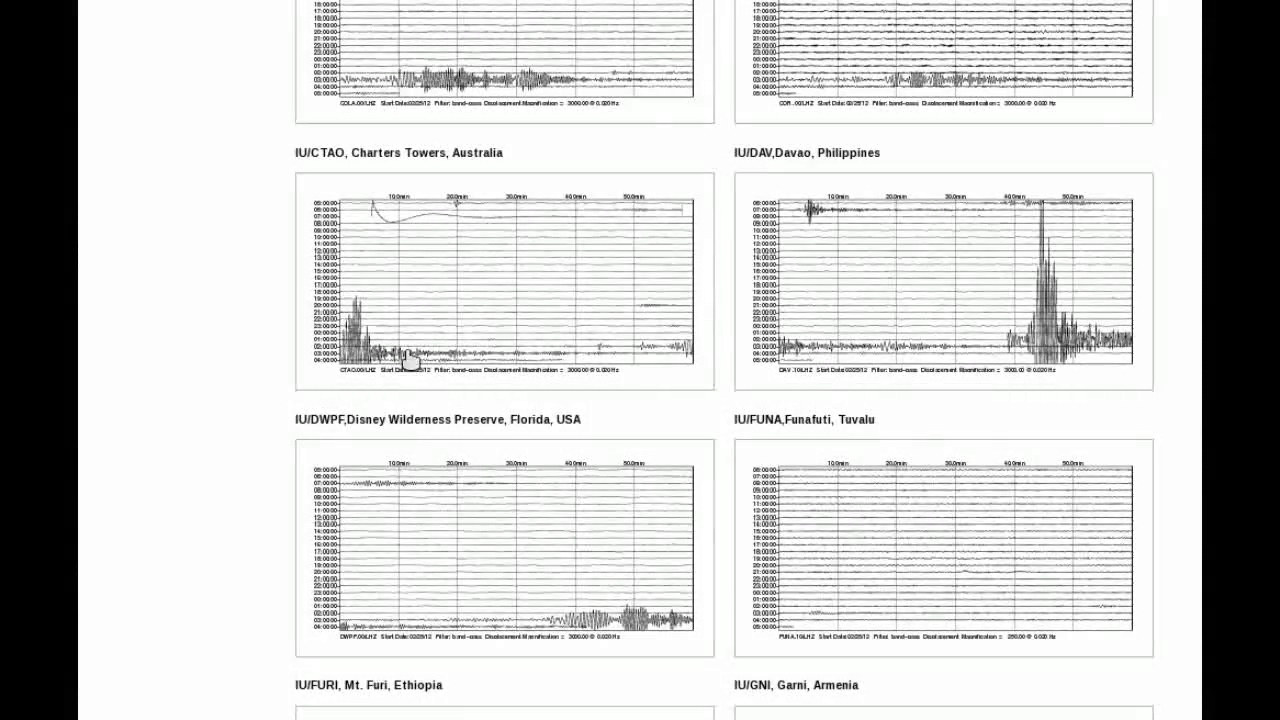
pyautogui.scroll(-3)
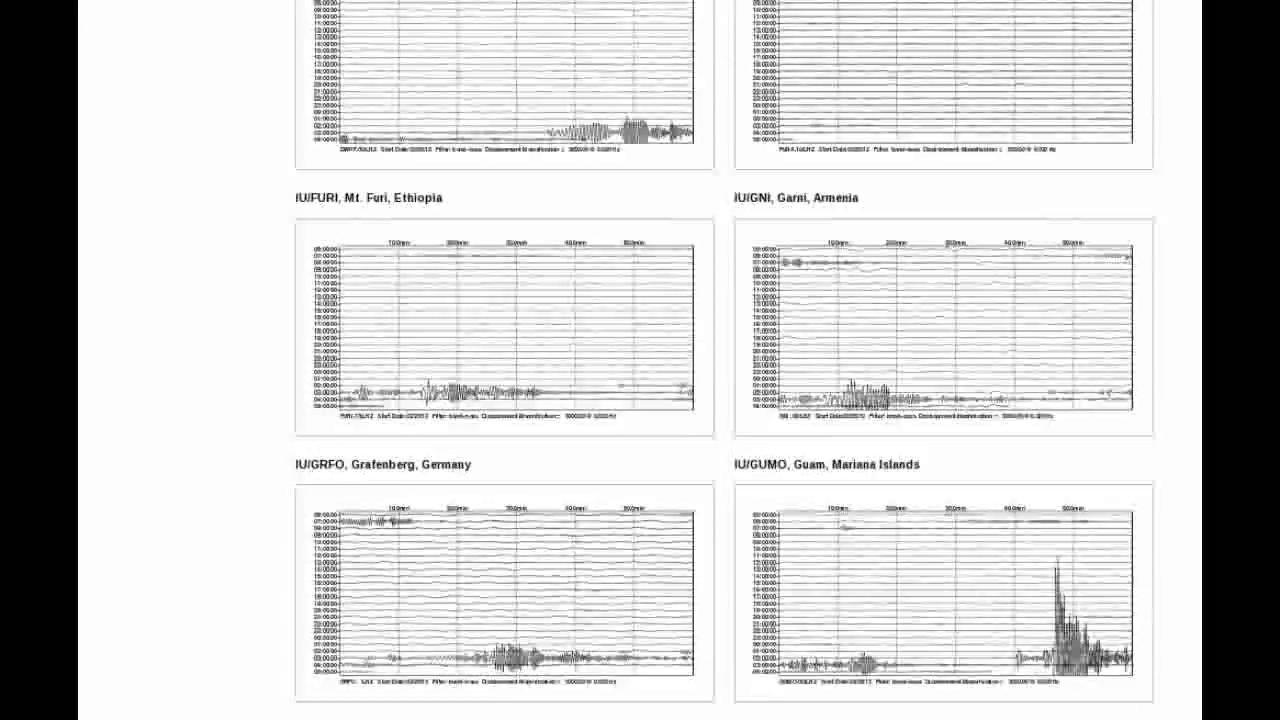
pyautogui.scroll(-3)
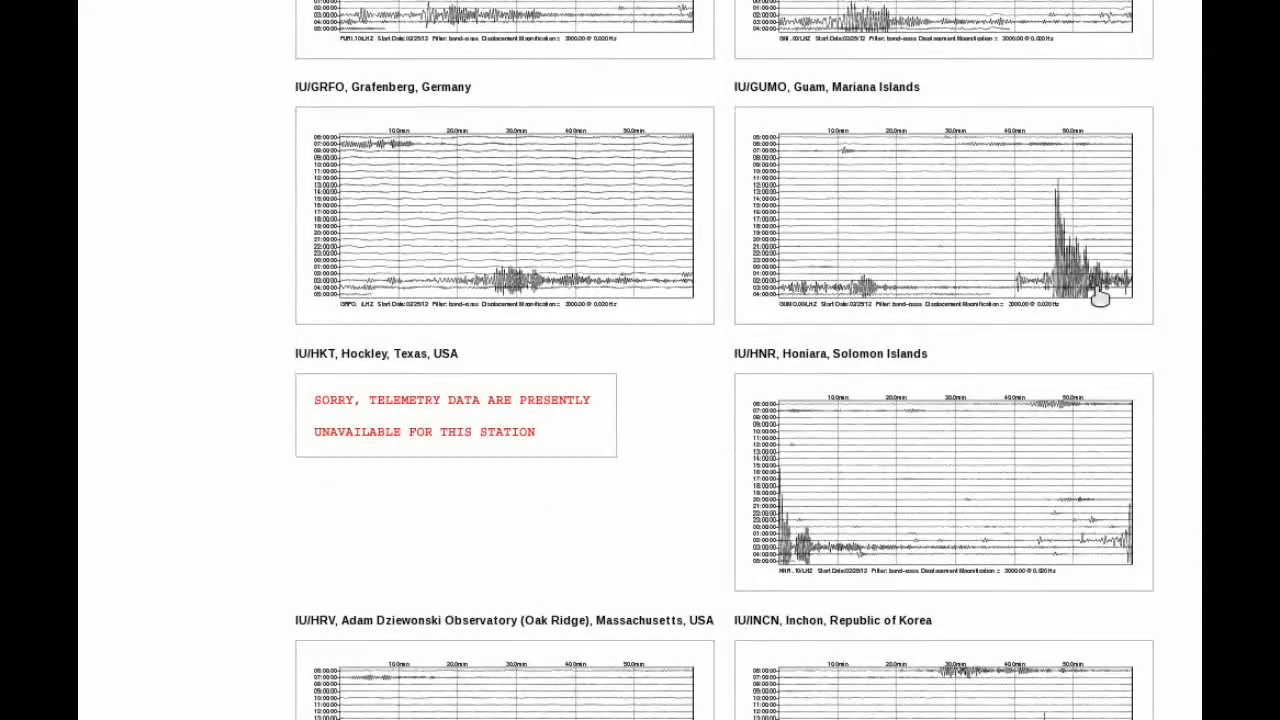
pyautogui.moveTo(885, 229)
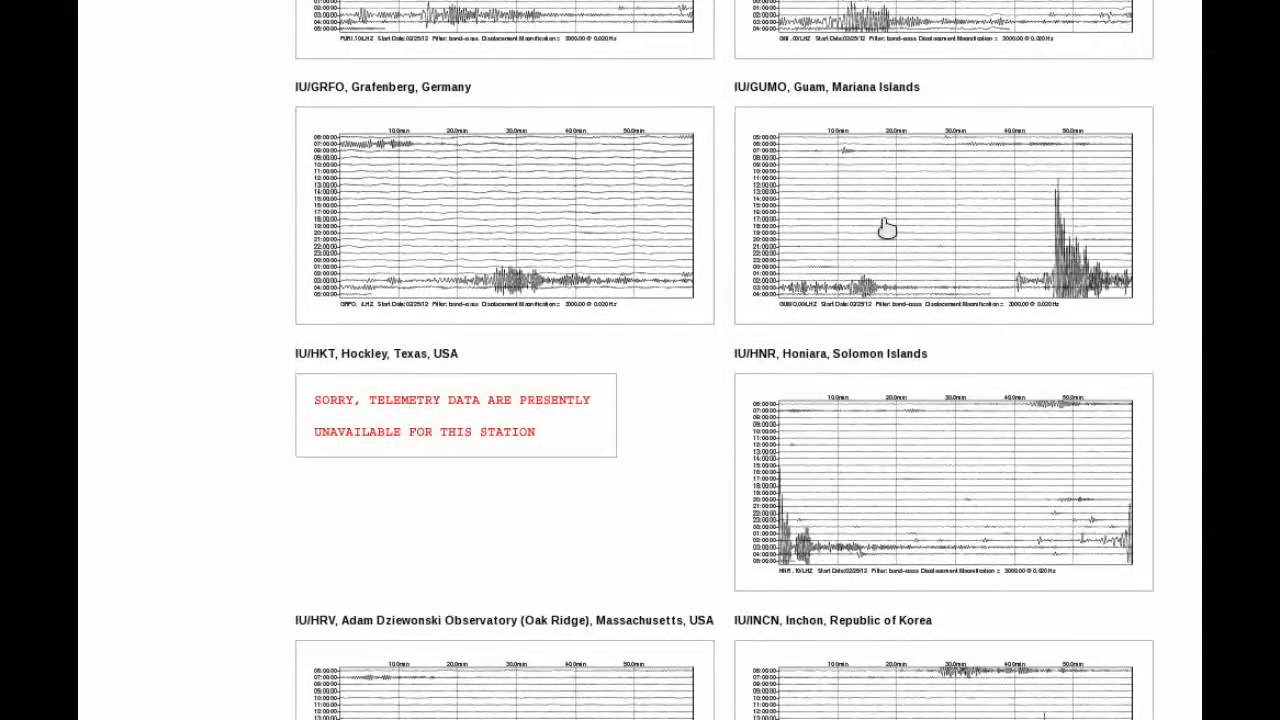
pyautogui.scroll(-3)
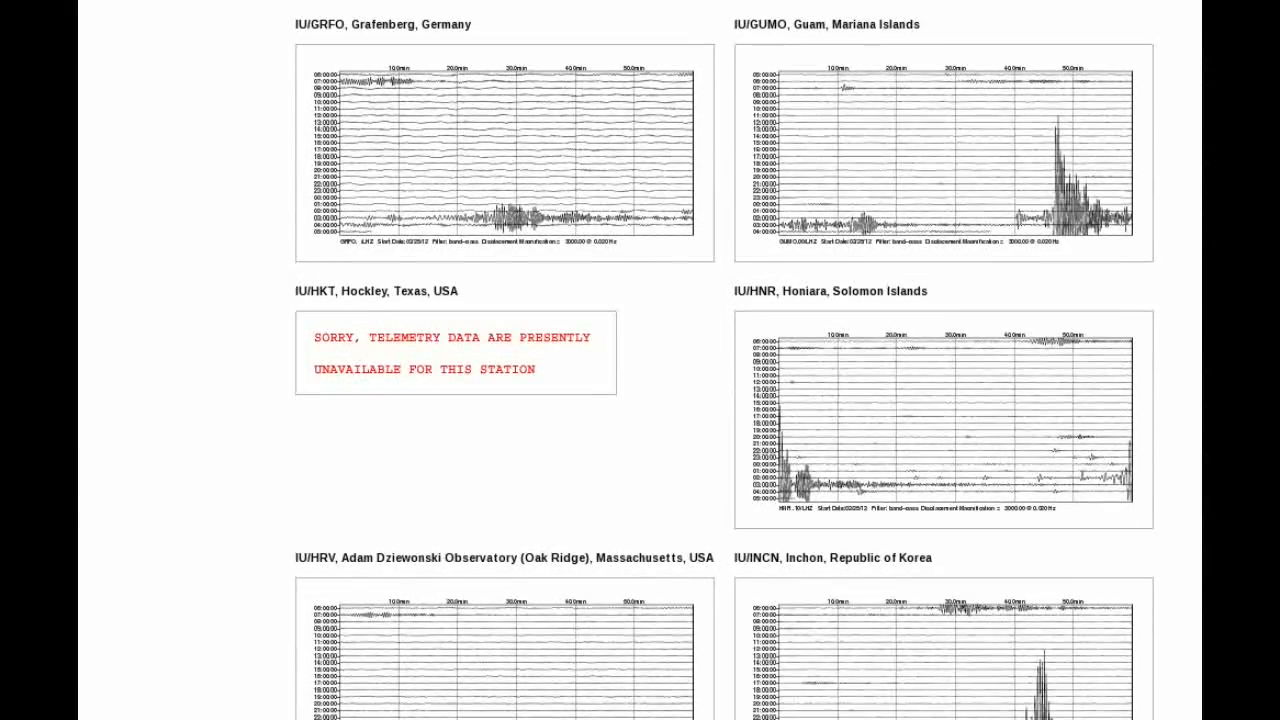
pyautogui.scroll(-3)
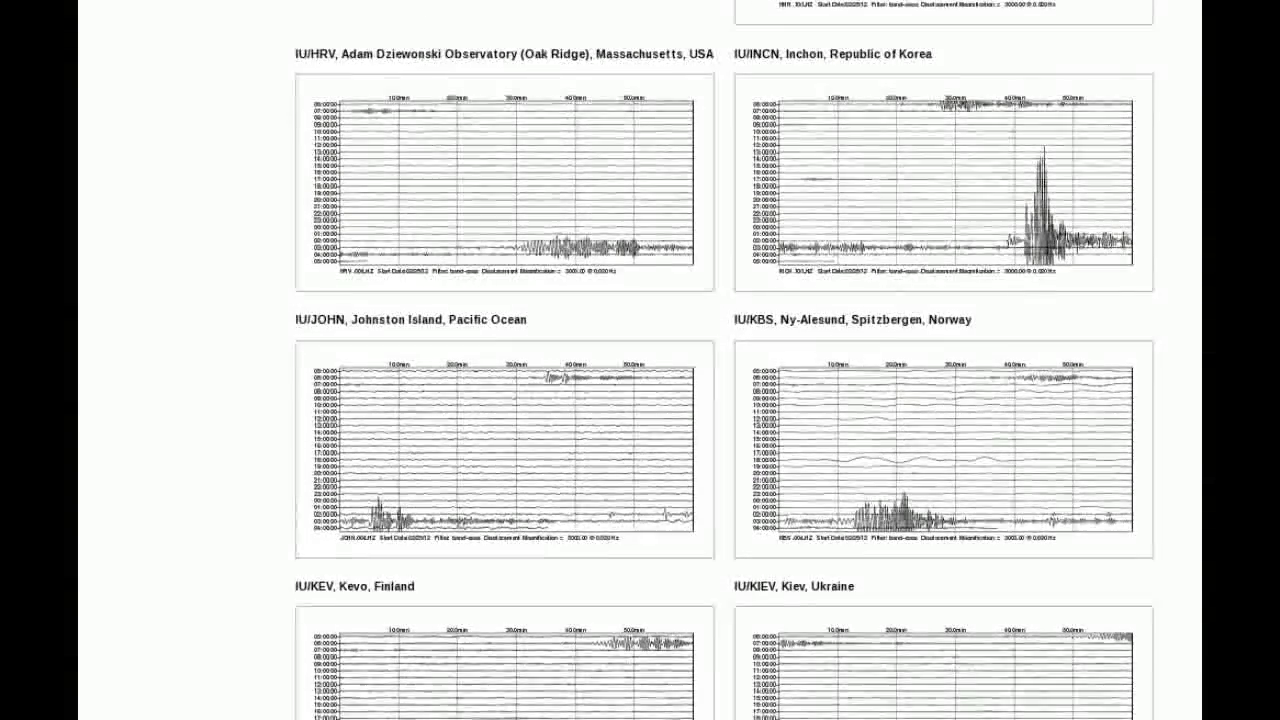
pyautogui.scroll(-3)
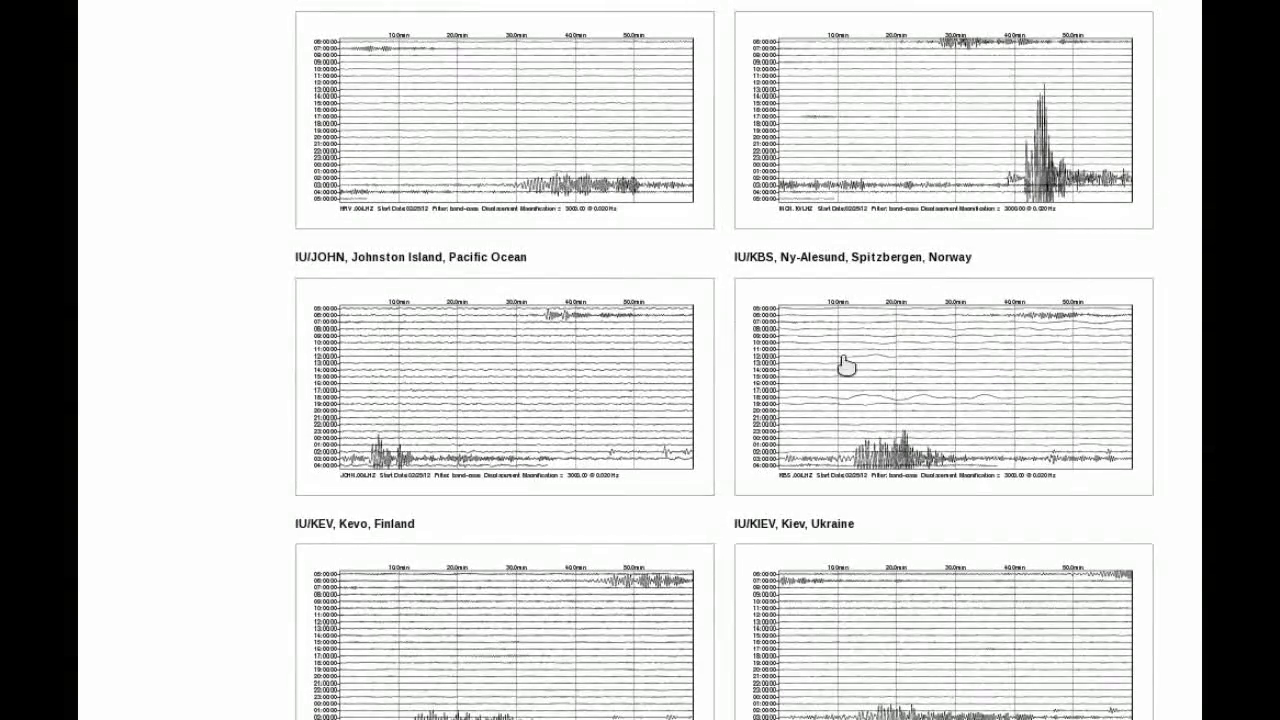
pyautogui.scroll(-3)
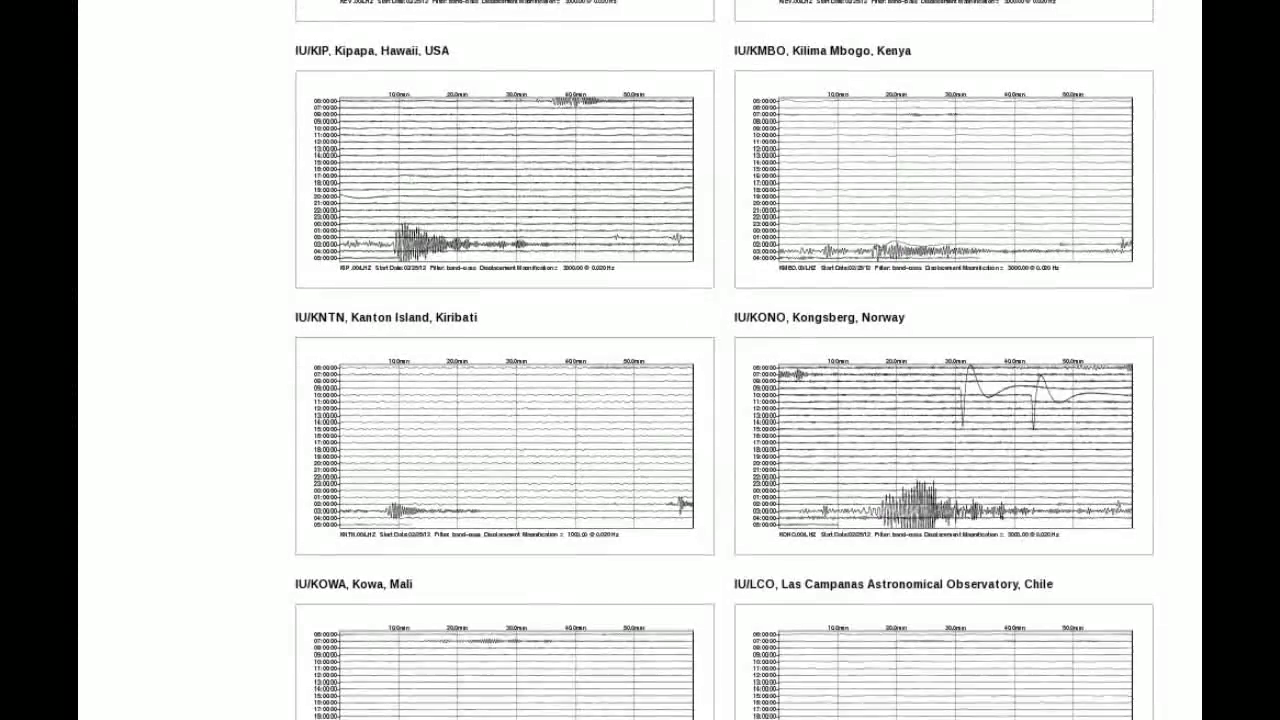
pyautogui.scroll(-3)
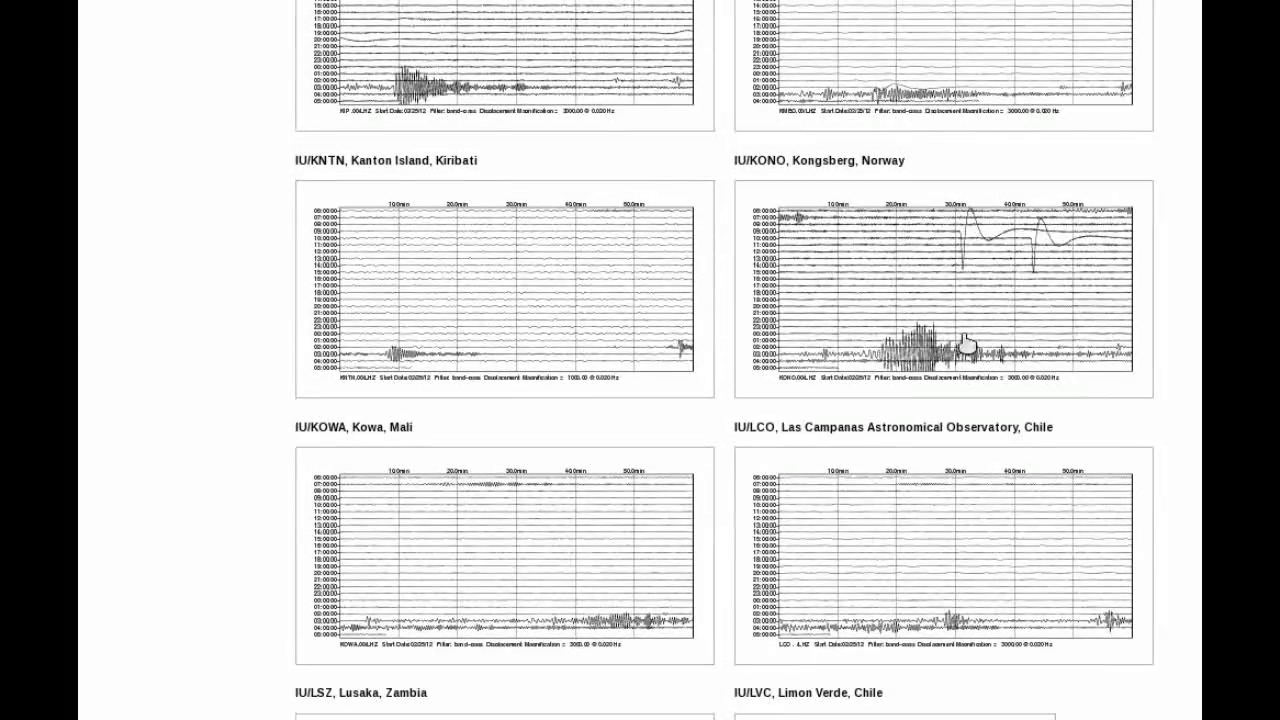
pyautogui.scroll(-3)
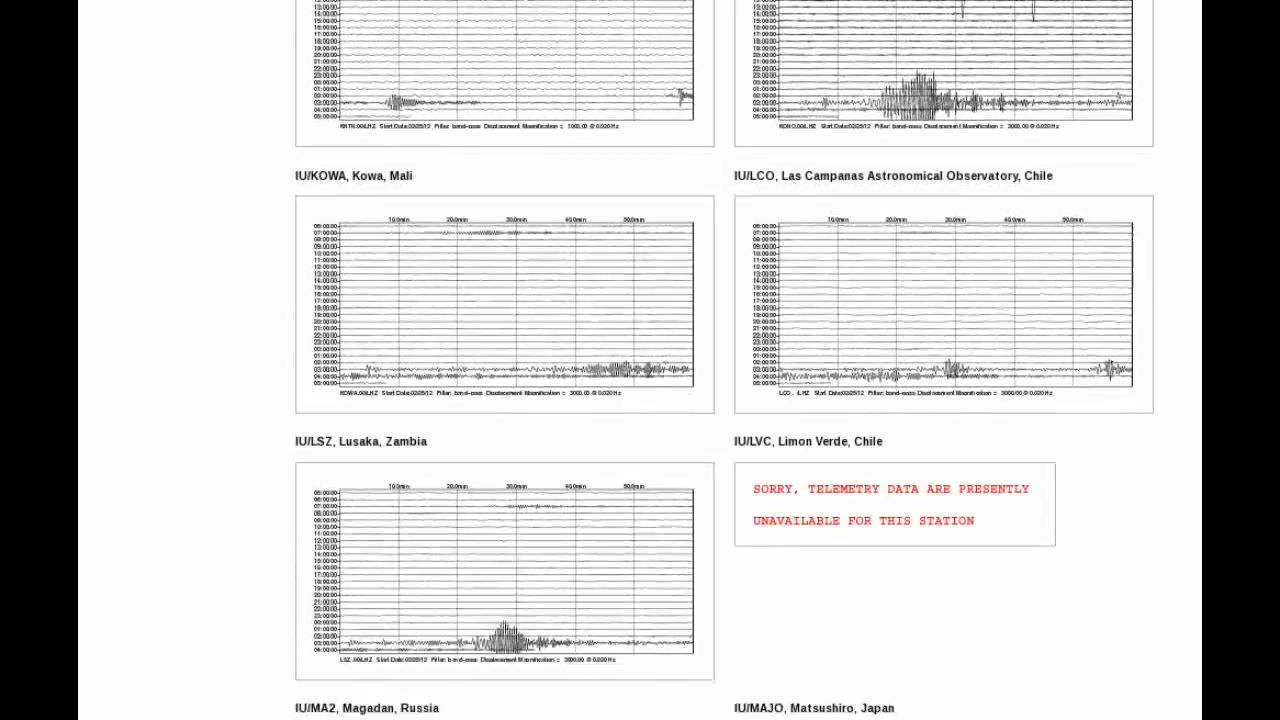
pyautogui.scroll(-3)
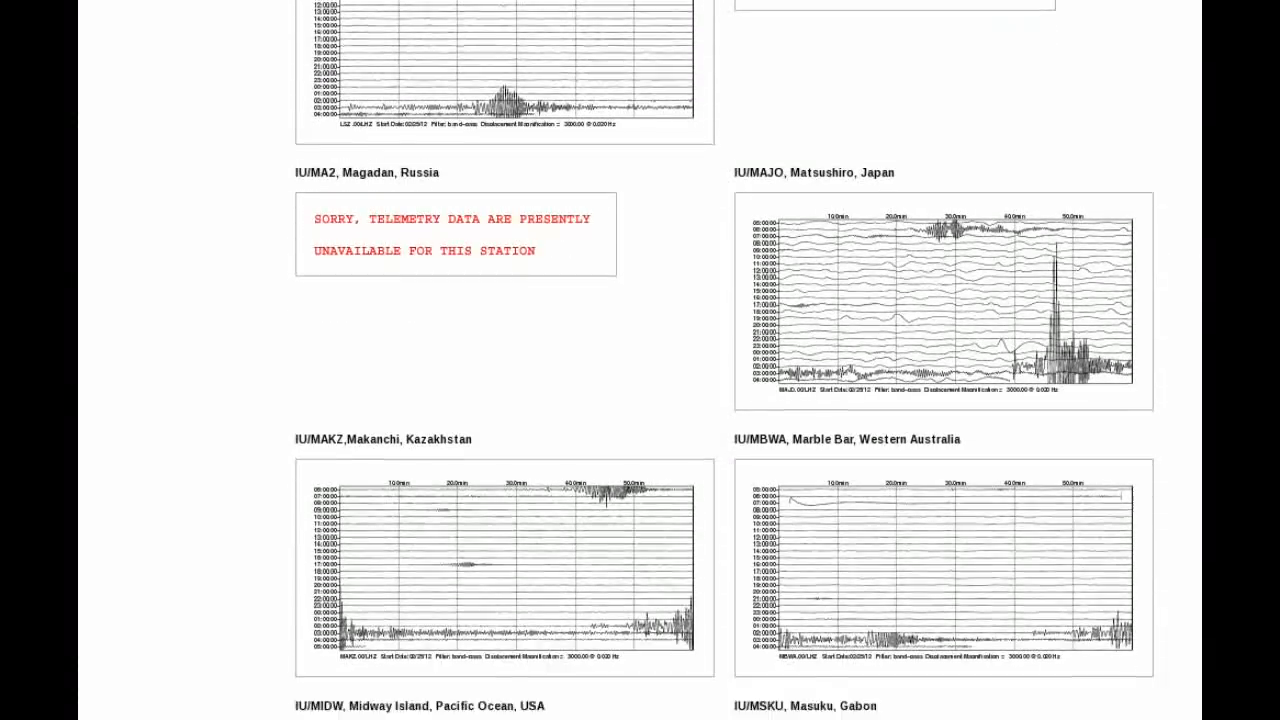
pyautogui.scroll(-3)
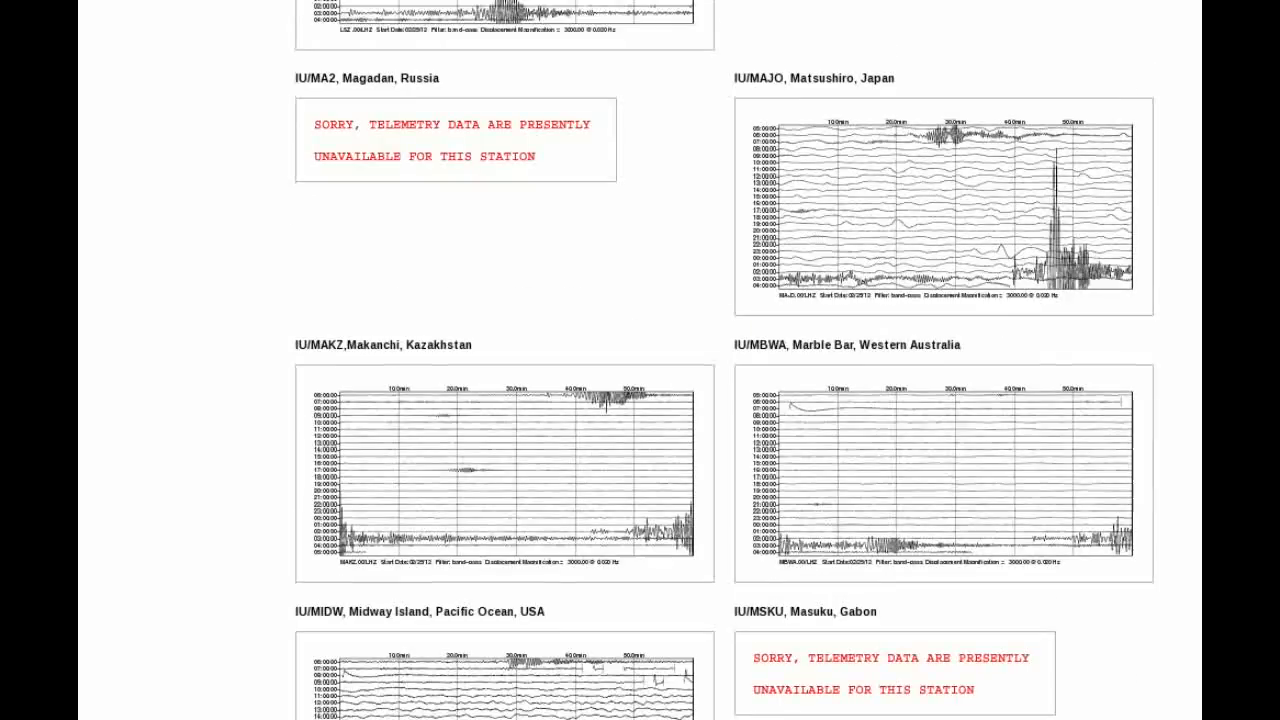
pyautogui.scroll(-3)
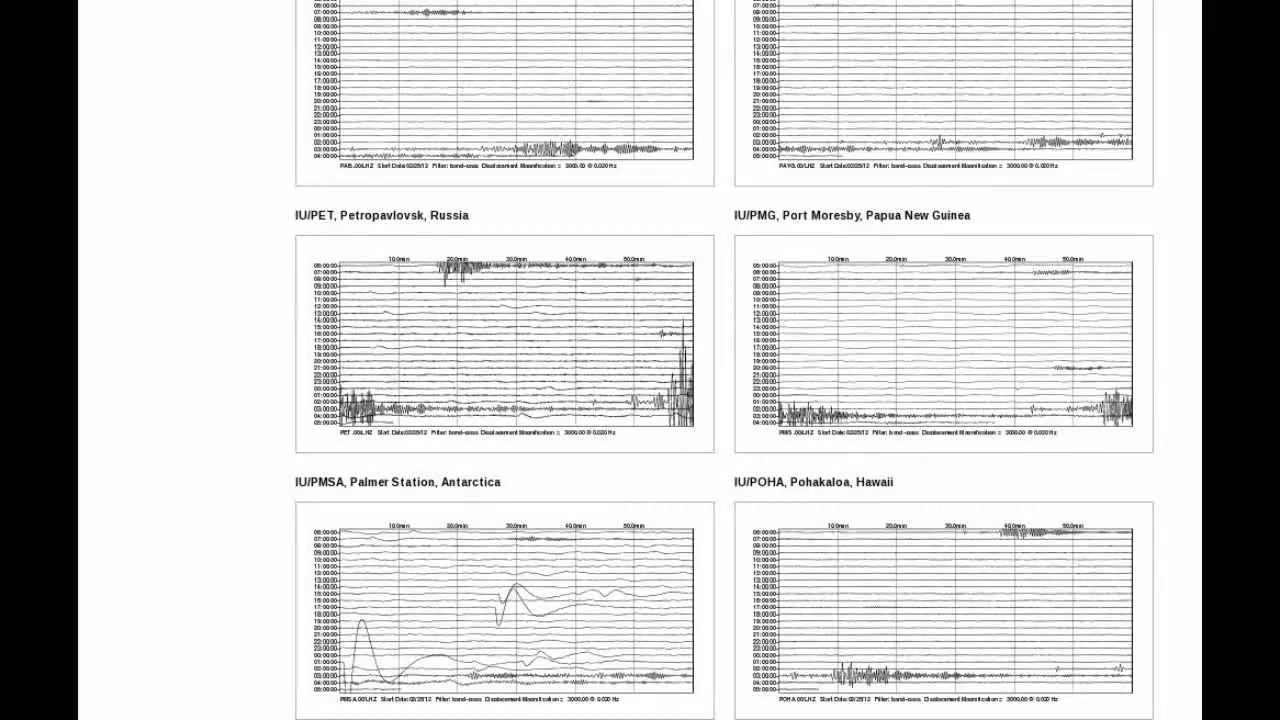
pyautogui.scroll(-3)
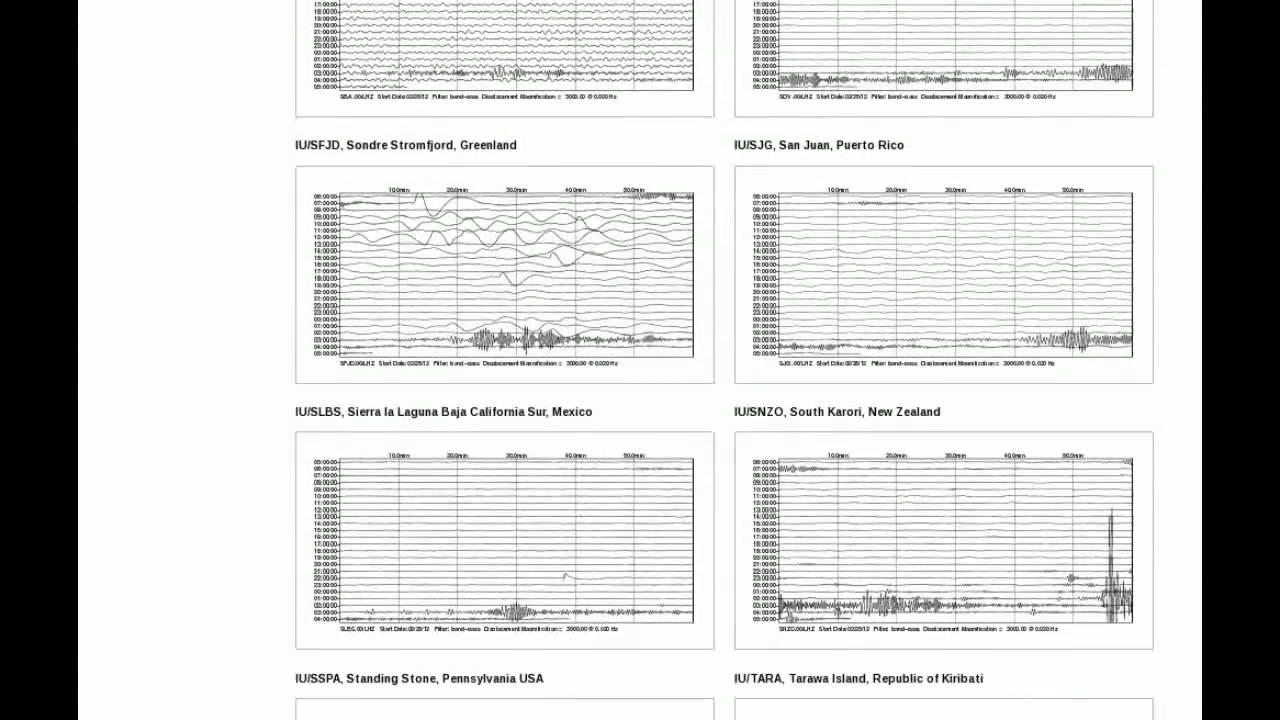
pyautogui.scroll(-3)
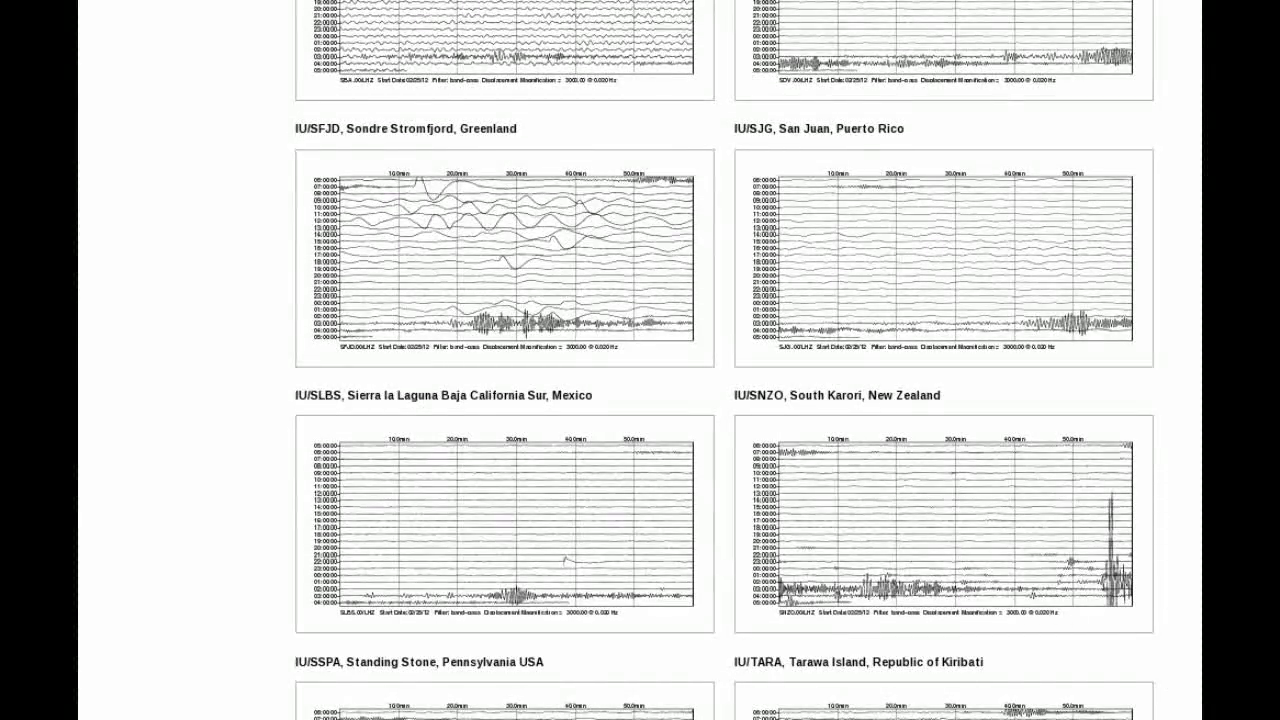
pyautogui.scroll(-3)
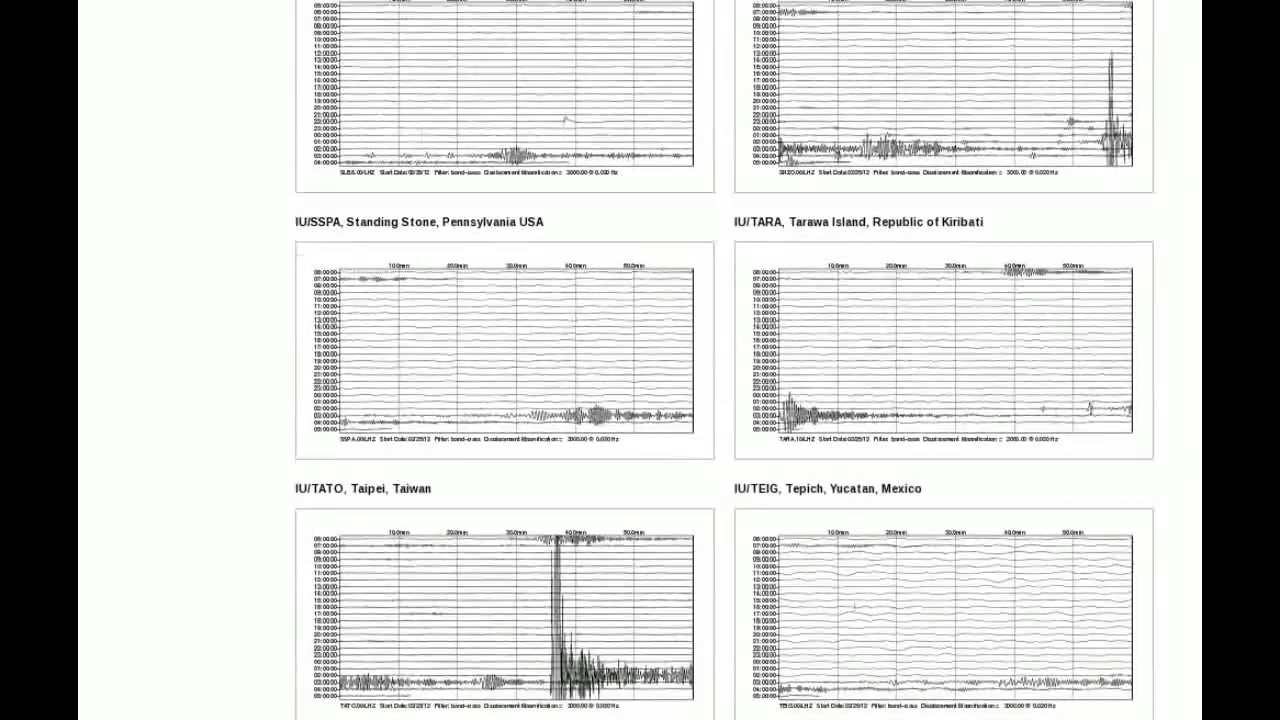
pyautogui.scroll(-3)
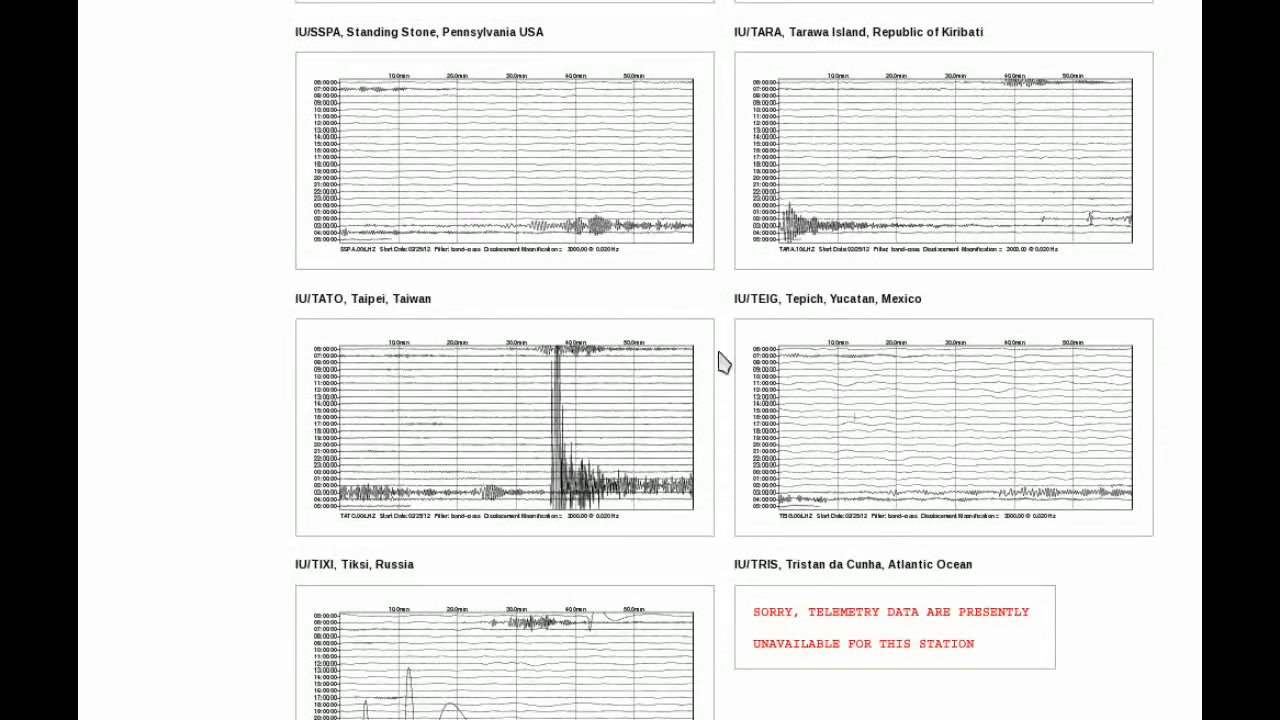
pyautogui.moveTo(532, 528)
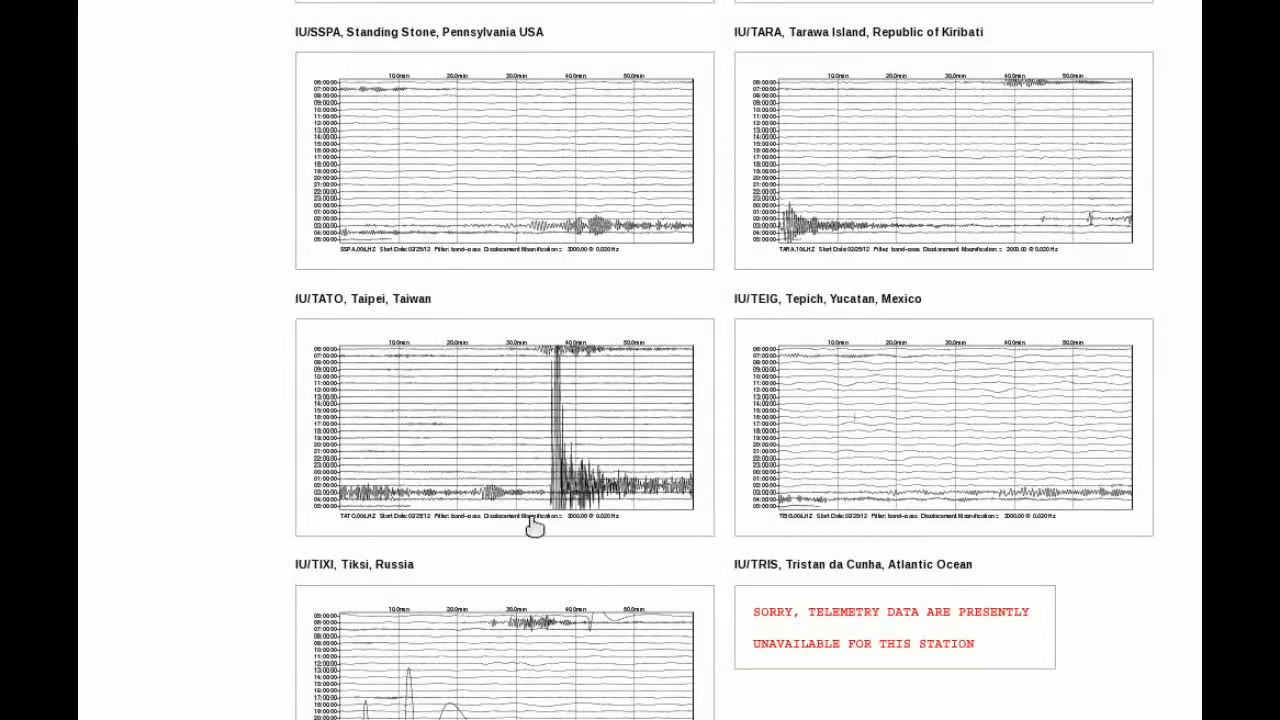
pyautogui.scroll(-3)
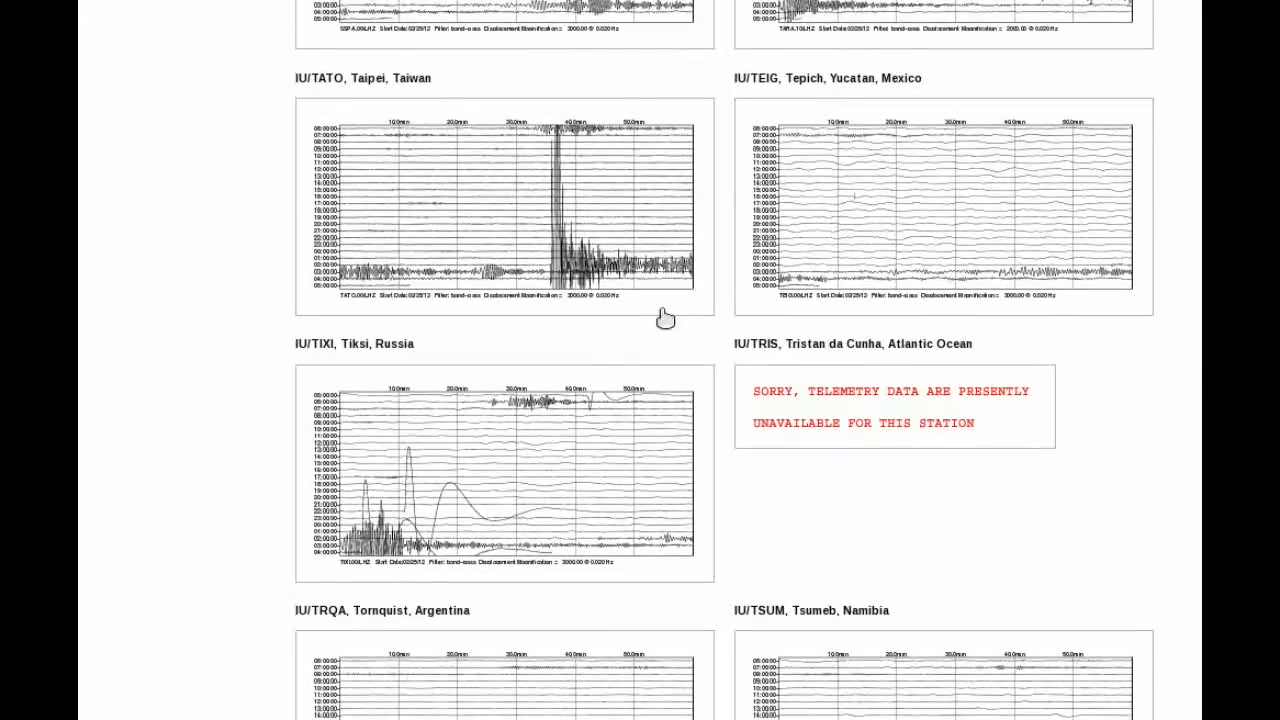
pyautogui.moveTo(1070, 635)
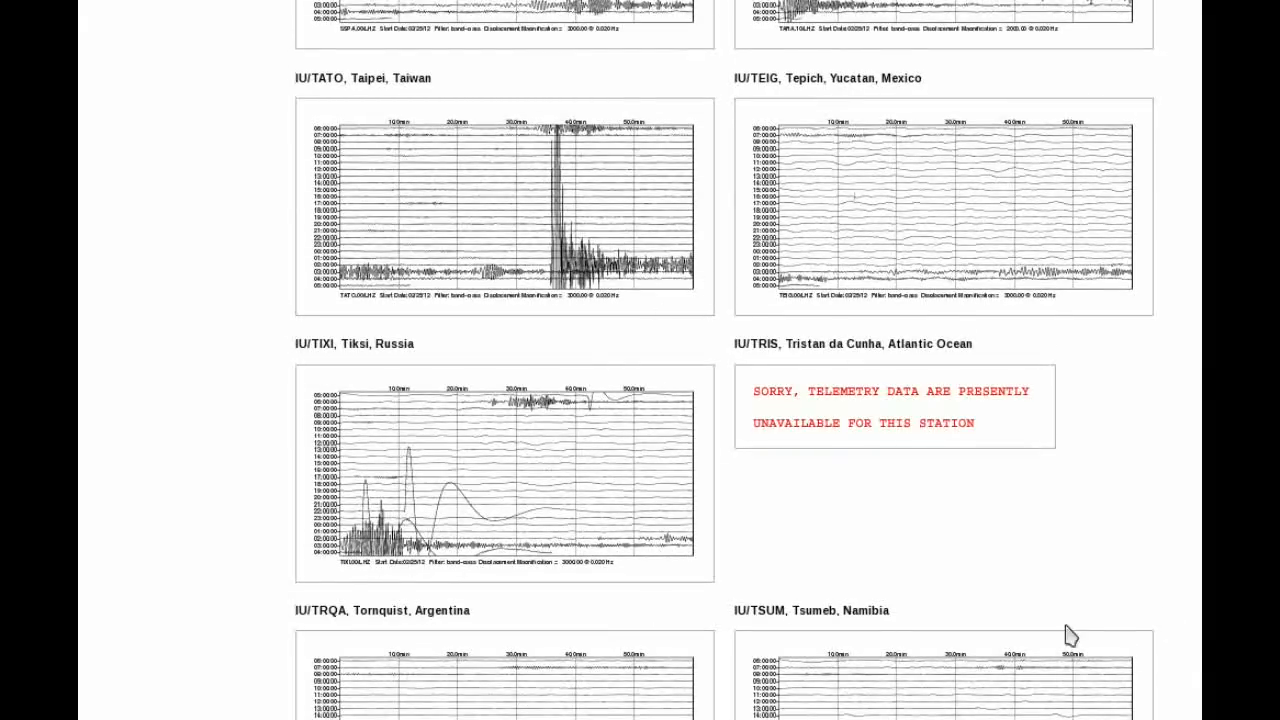
pyautogui.moveTo(573, 307)
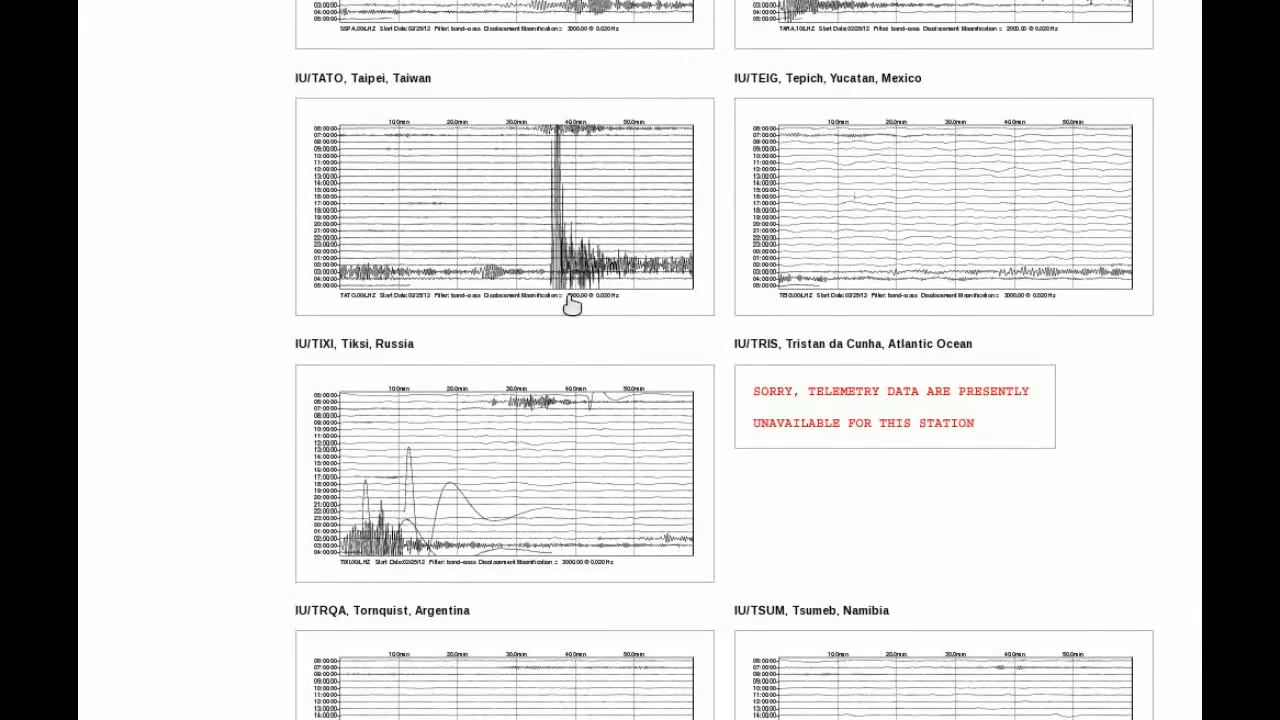
pyautogui.moveTo(605, 552)
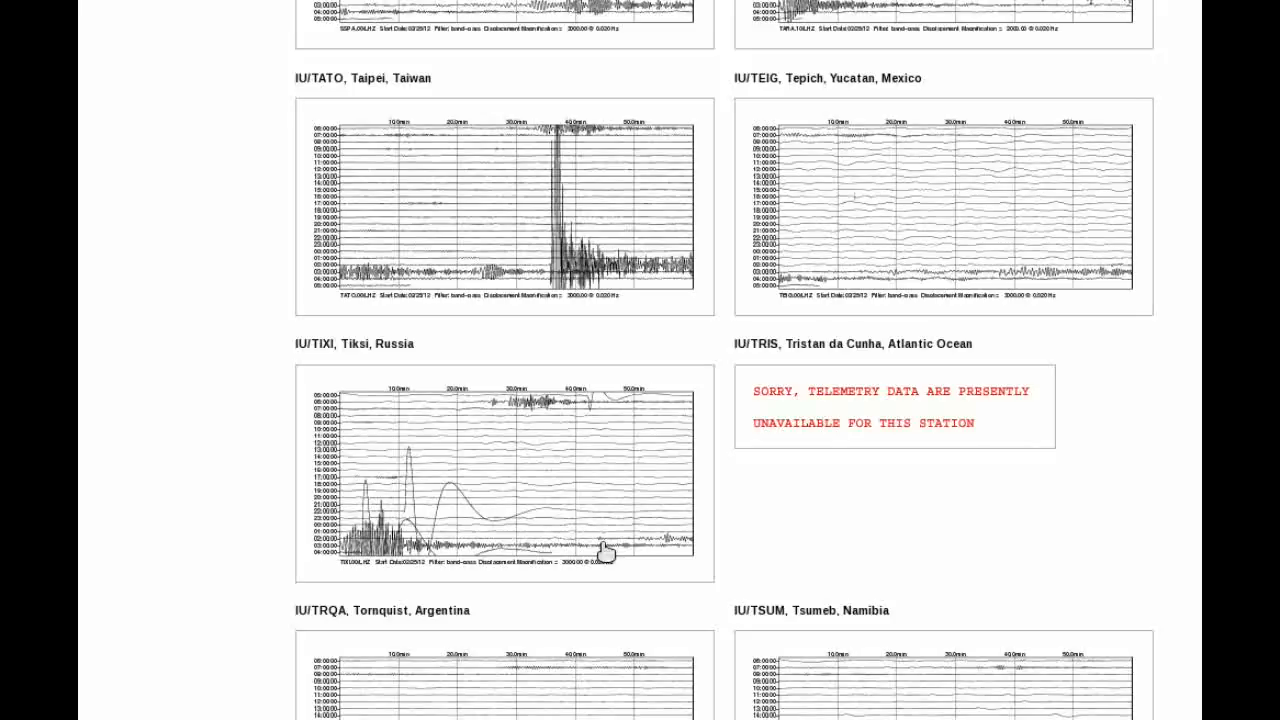
pyautogui.moveTo(610, 555)
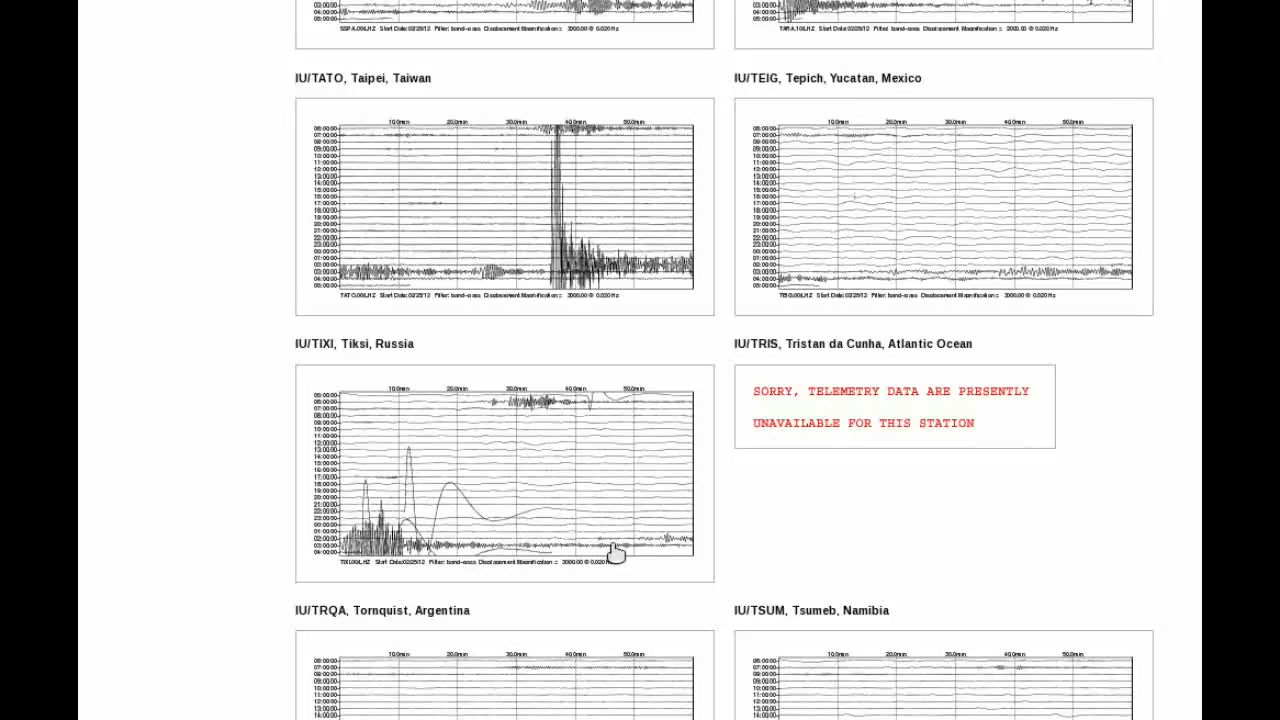
pyautogui.moveTo(651, 561)
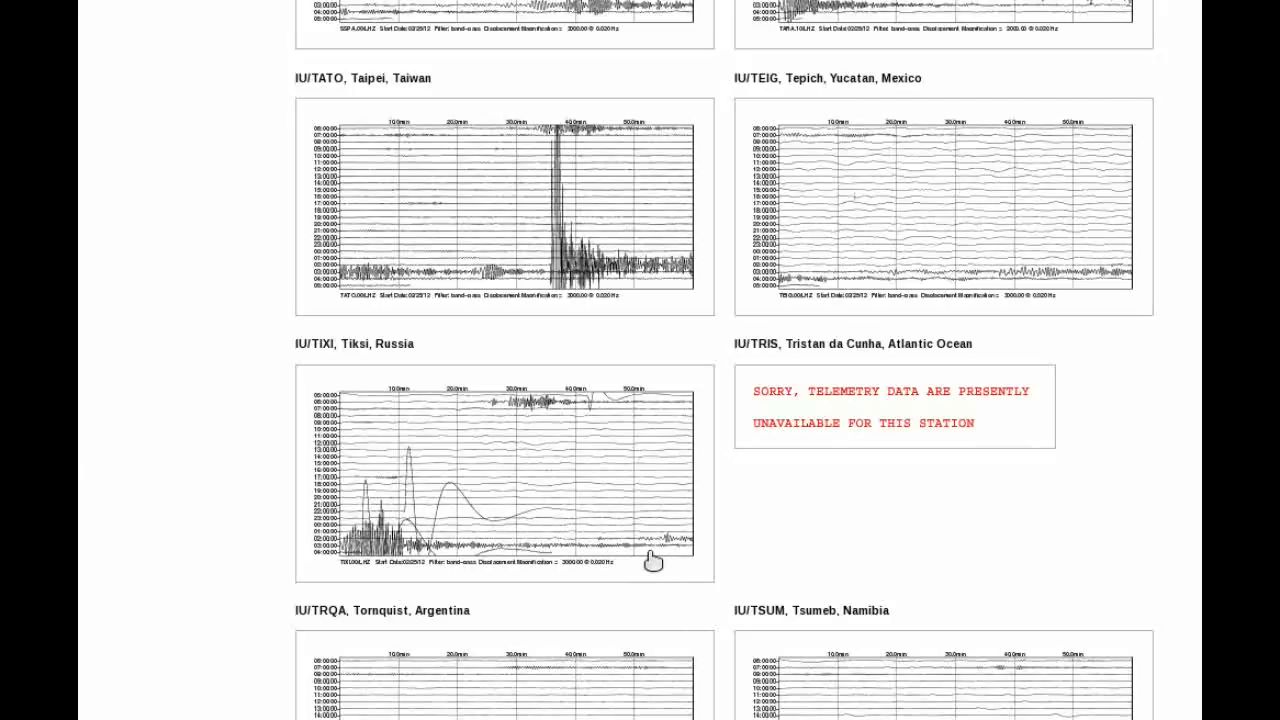
pyautogui.moveTo(358, 554)
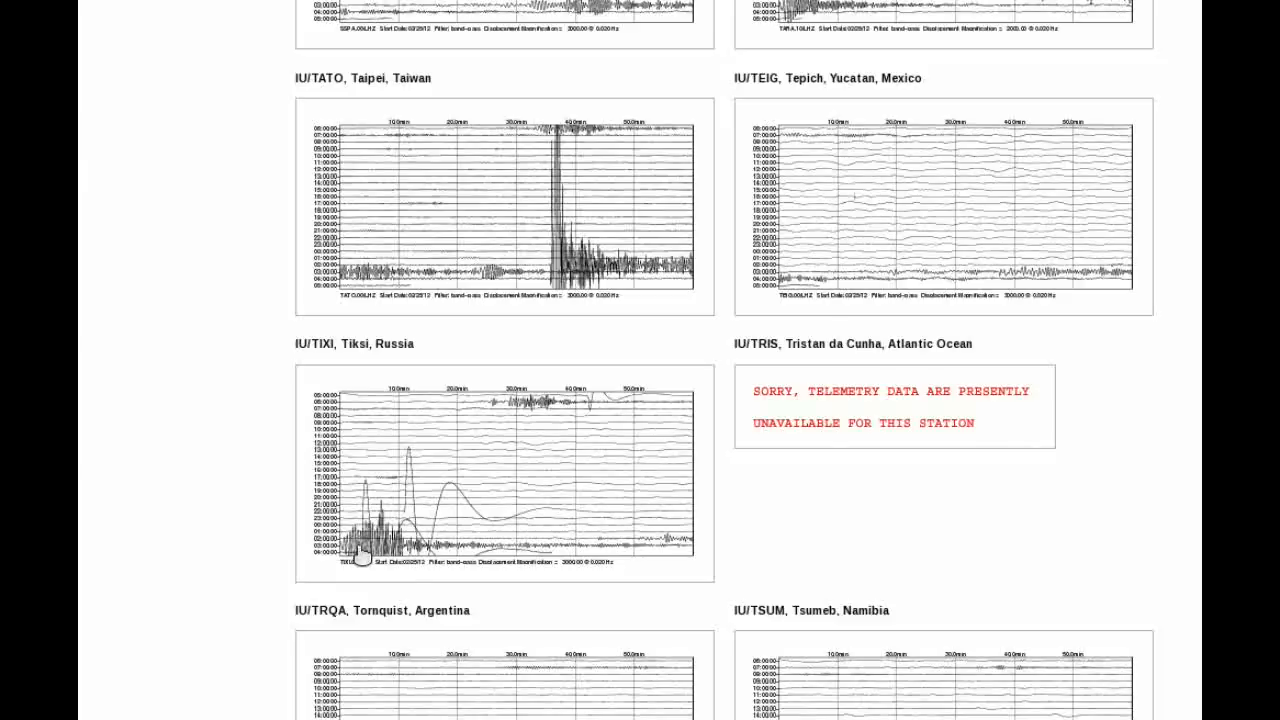
pyautogui.moveTo(510, 515)
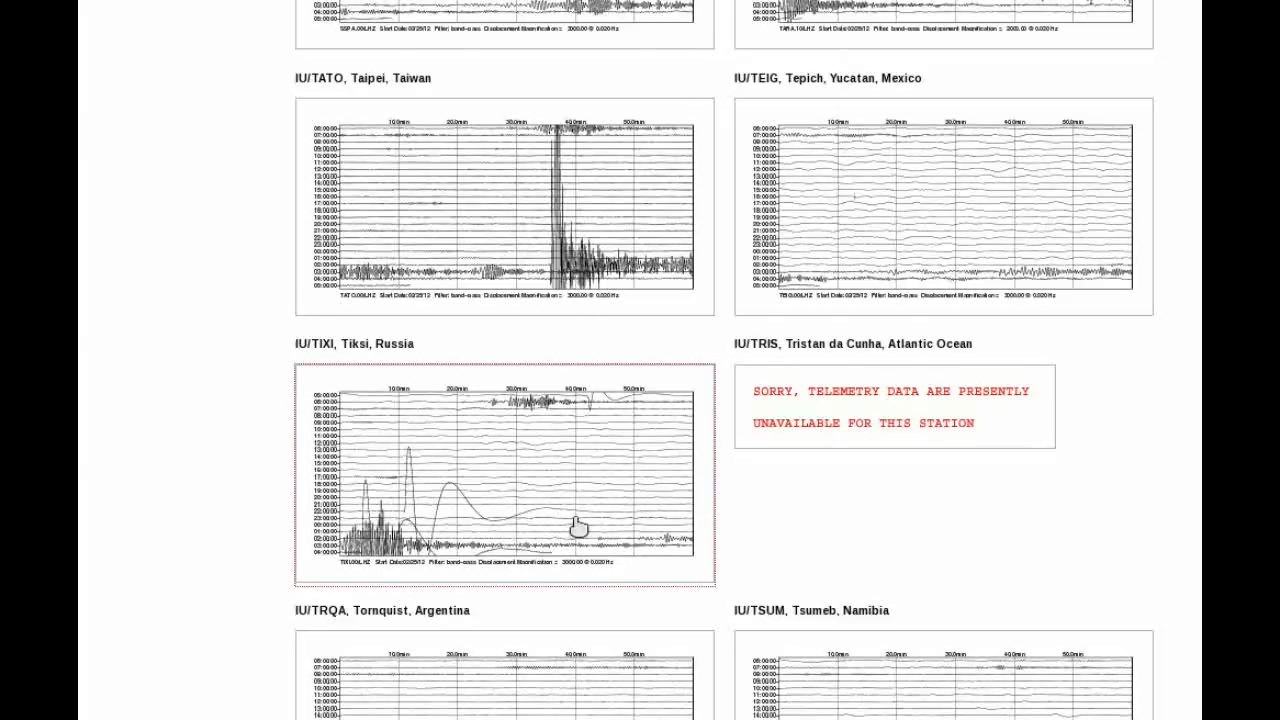
# Open the enlarged 24-hour seismogram for the Tiksi, Russia (TIXI) station
pyautogui.click(504, 474)
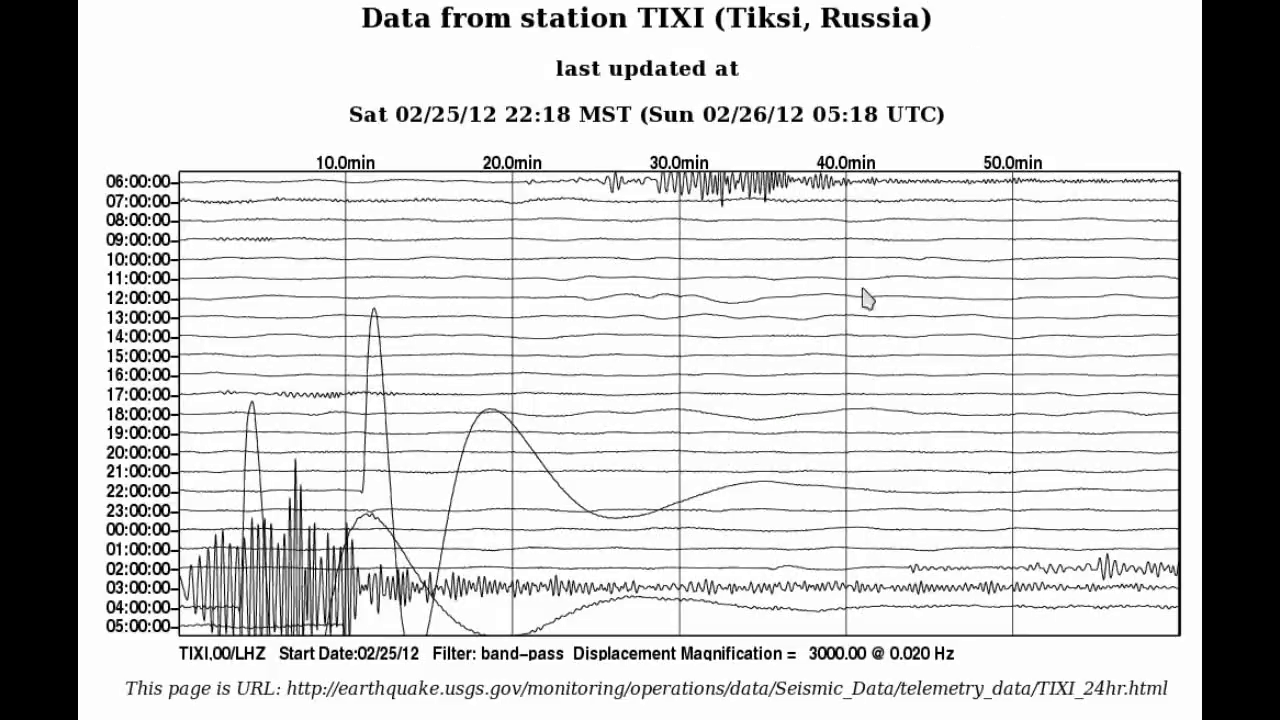
pyautogui.moveTo(910, 583)
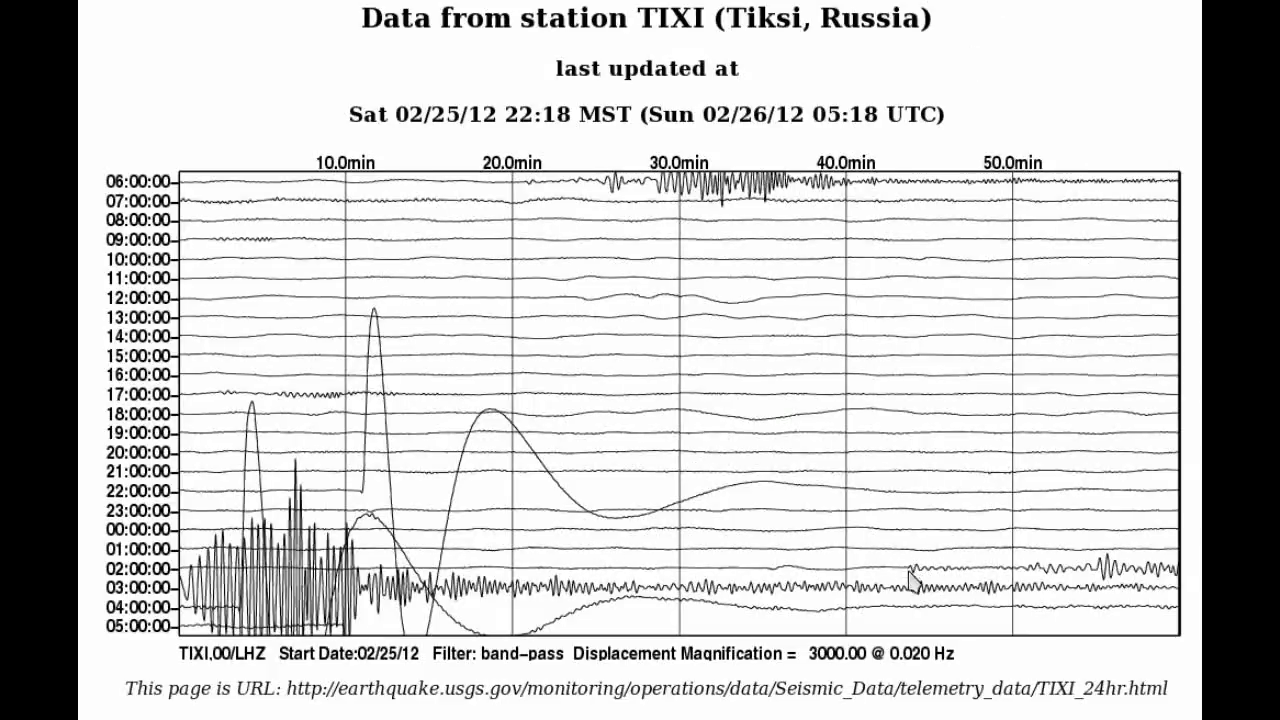
pyautogui.moveTo(1150, 575)
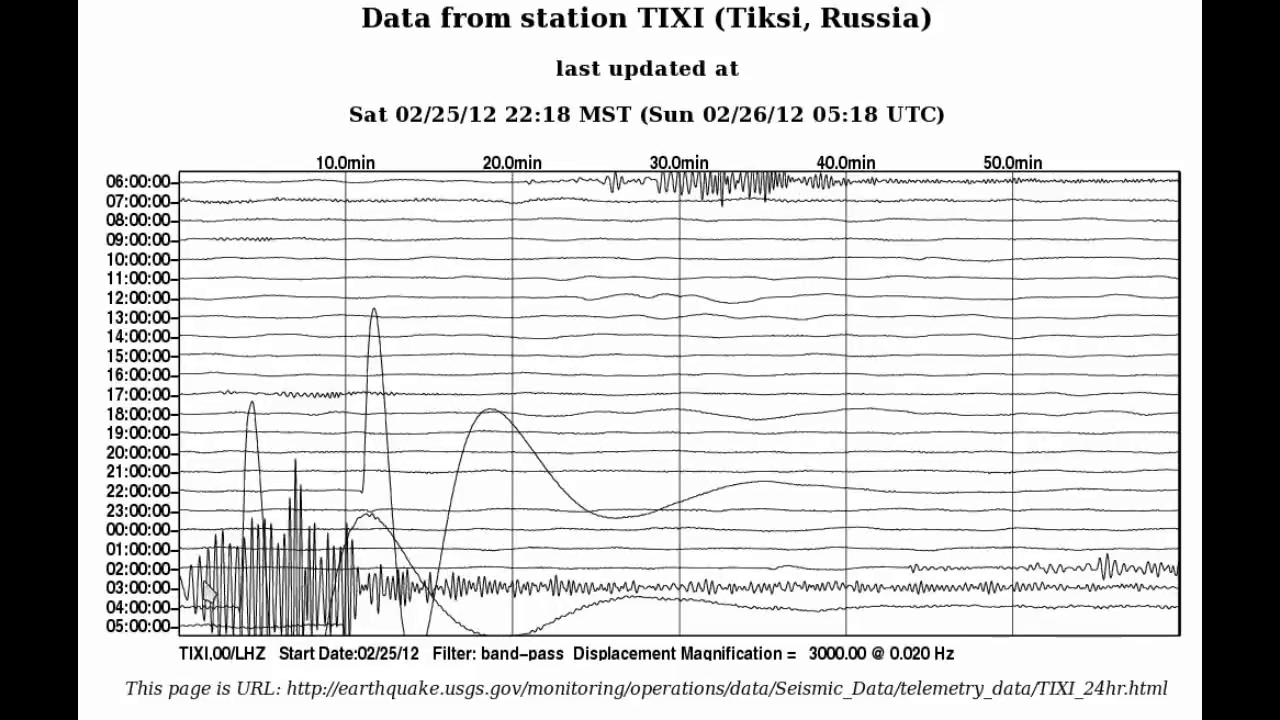
pyautogui.moveTo(290, 600)
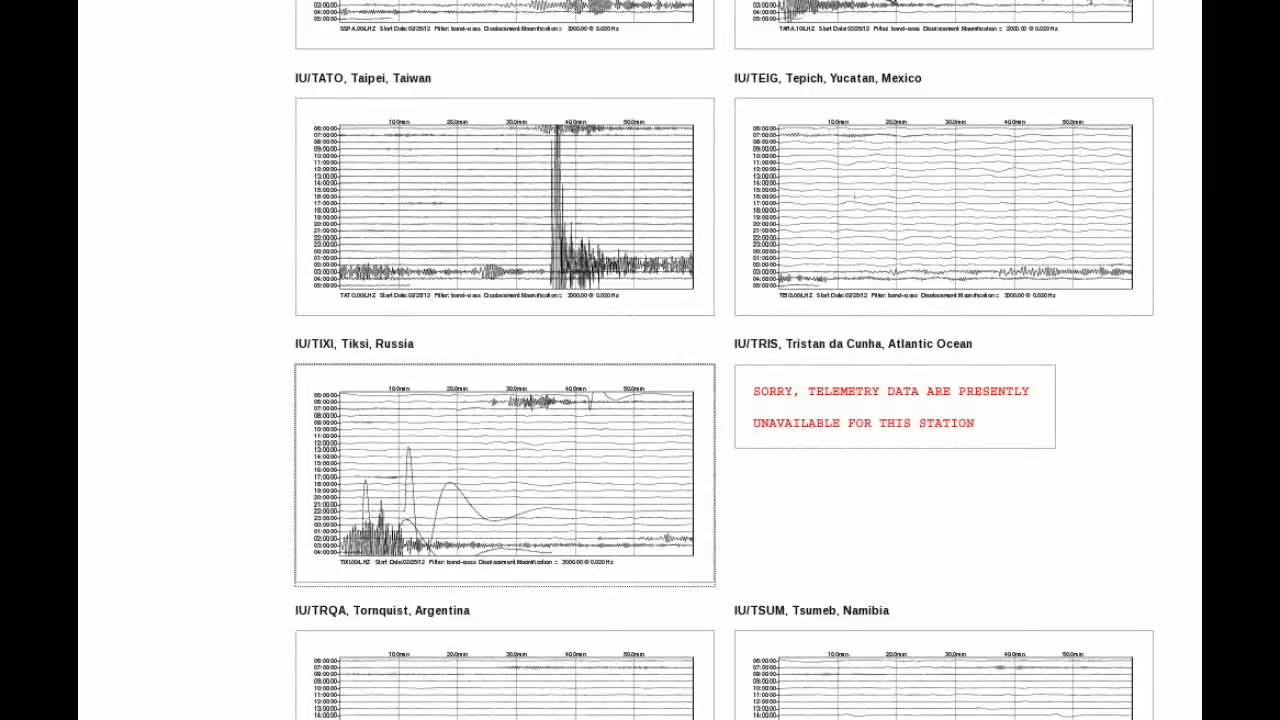
# Browse the GSN seismogram plots back up to the 30-minute update note and Caribbean stations
pyautogui.scroll(-3)
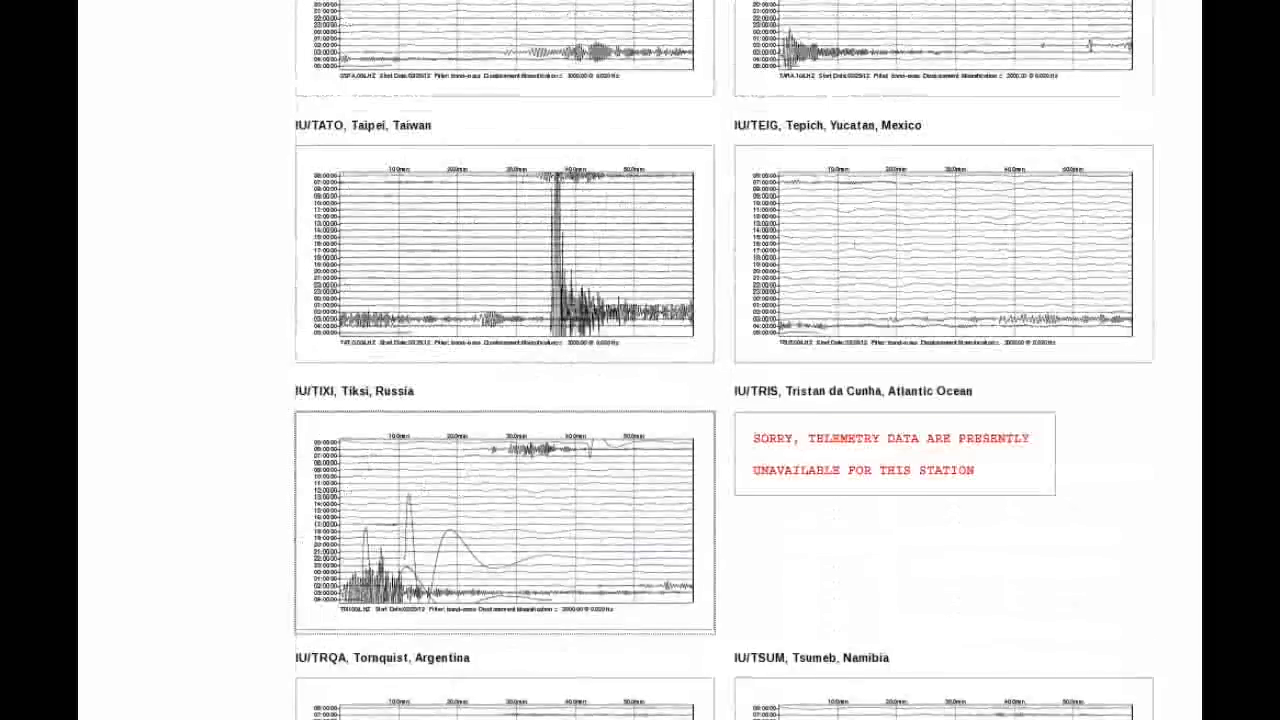
pyautogui.scroll(-3)
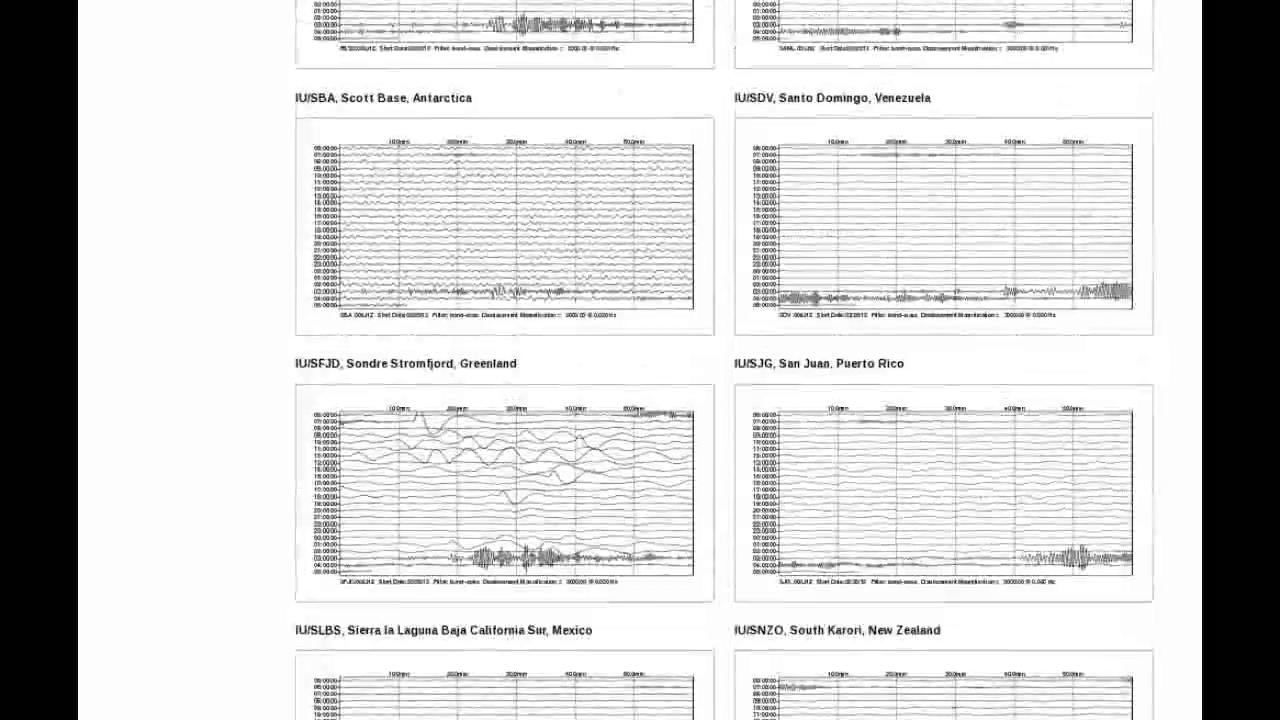
pyautogui.scroll(-3)
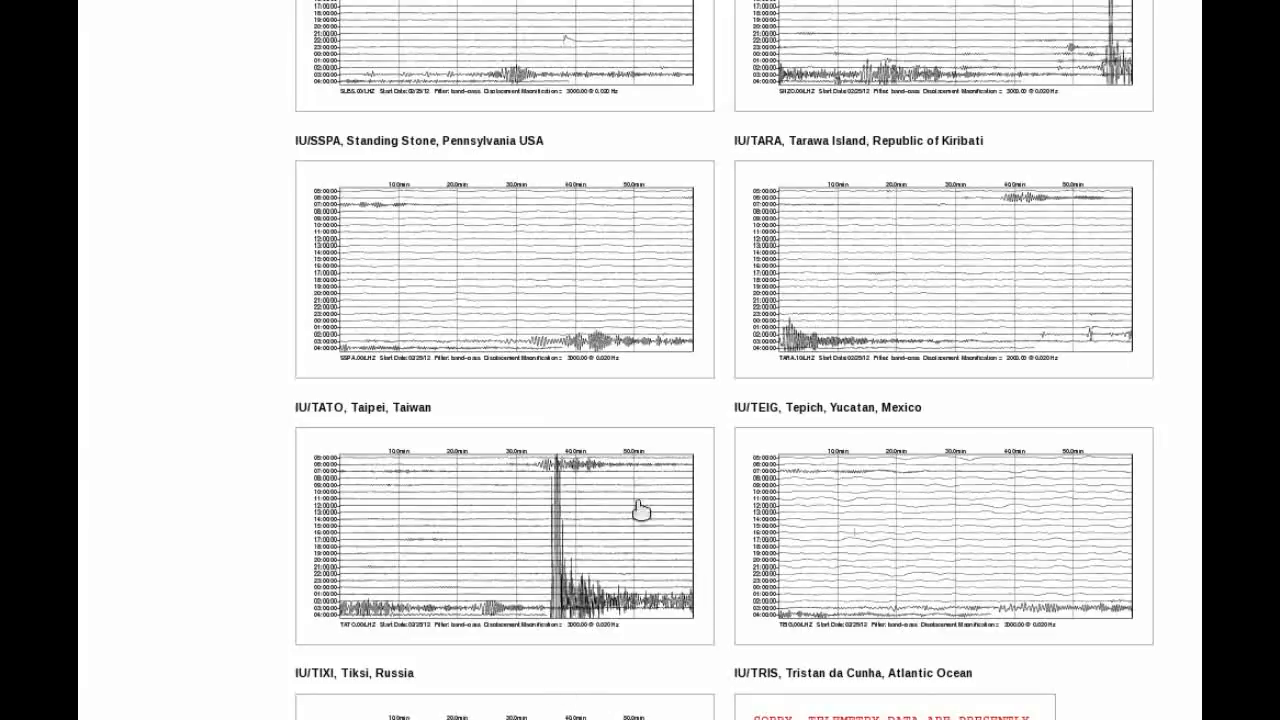
pyautogui.moveTo(550, 605)
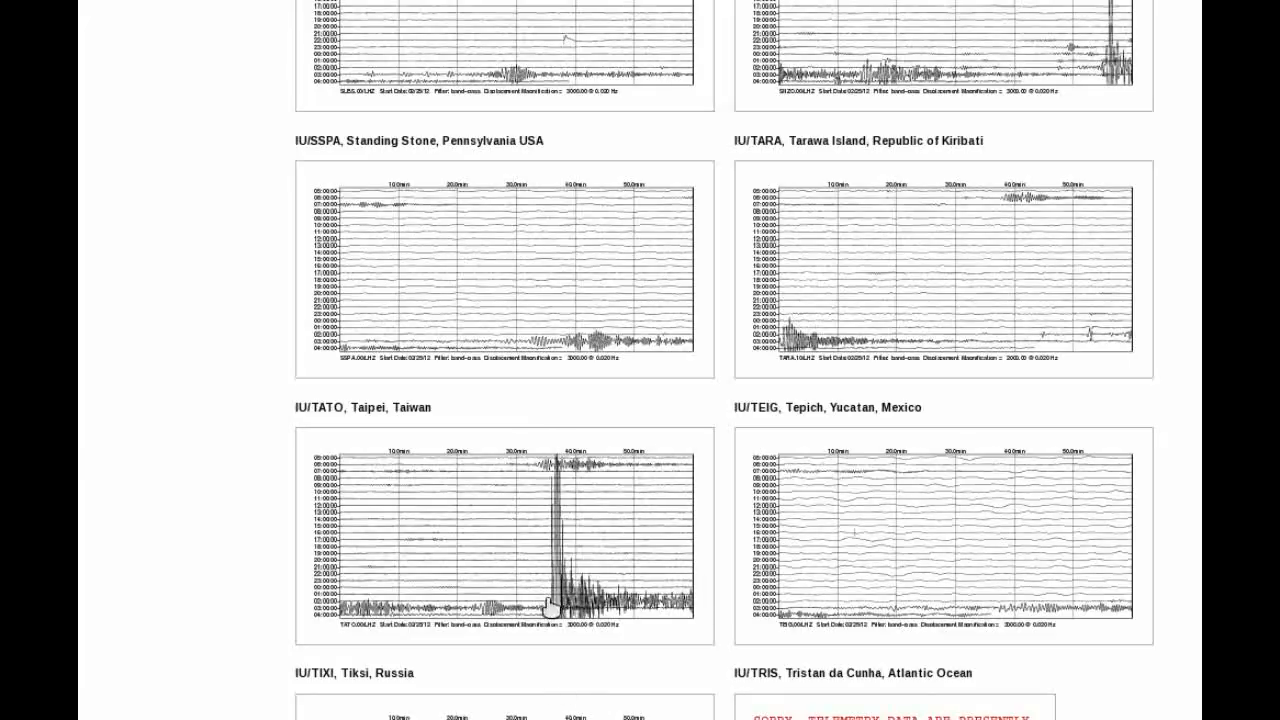
pyautogui.scroll(-3)
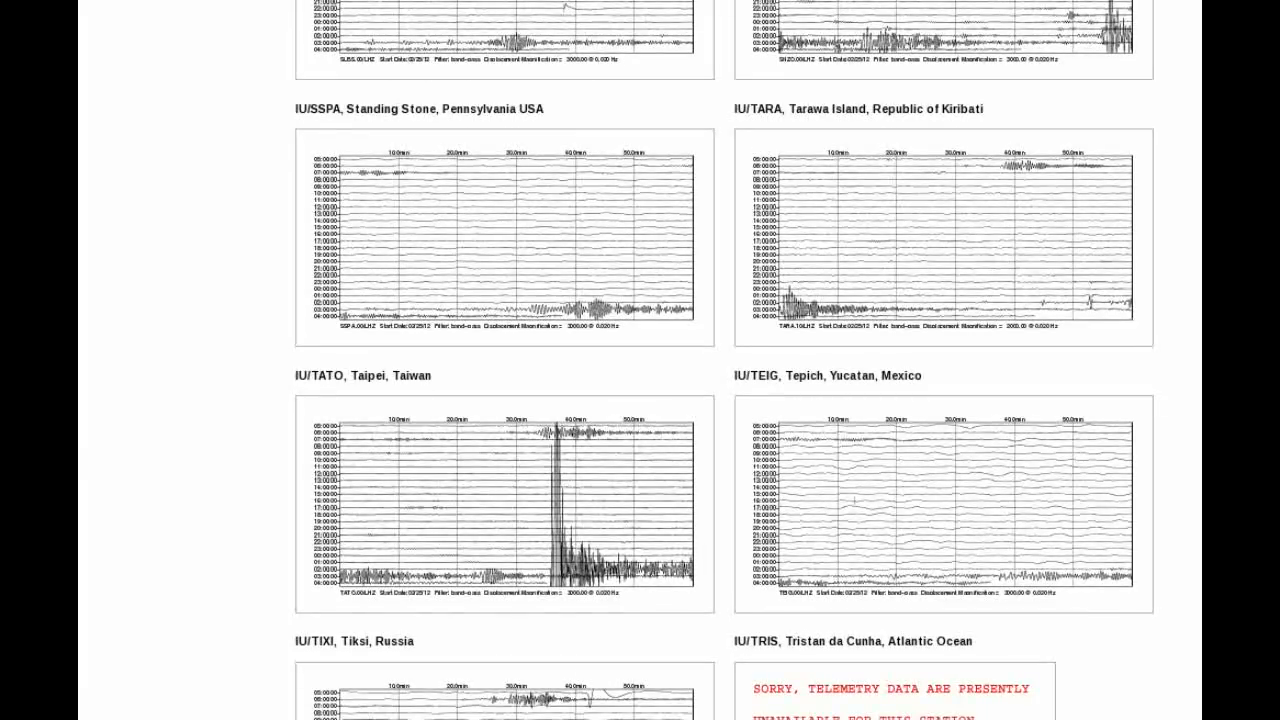
pyautogui.scroll(-3)
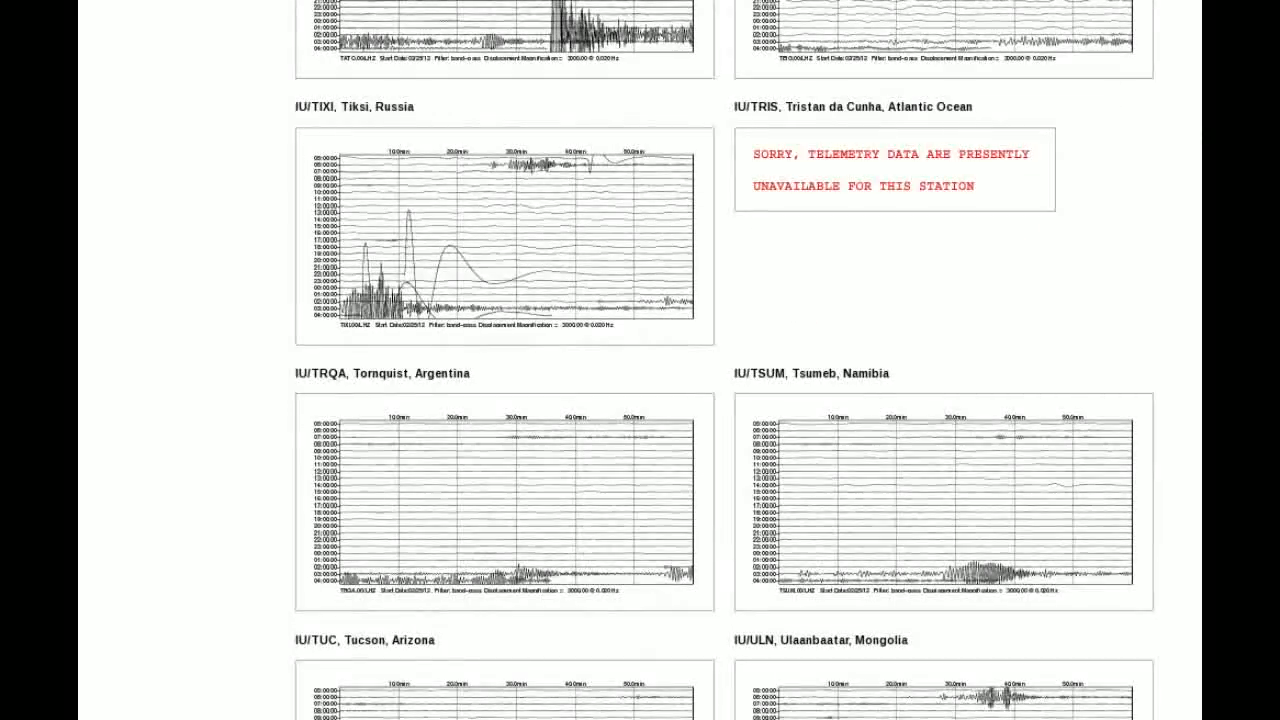
pyautogui.scroll(3)
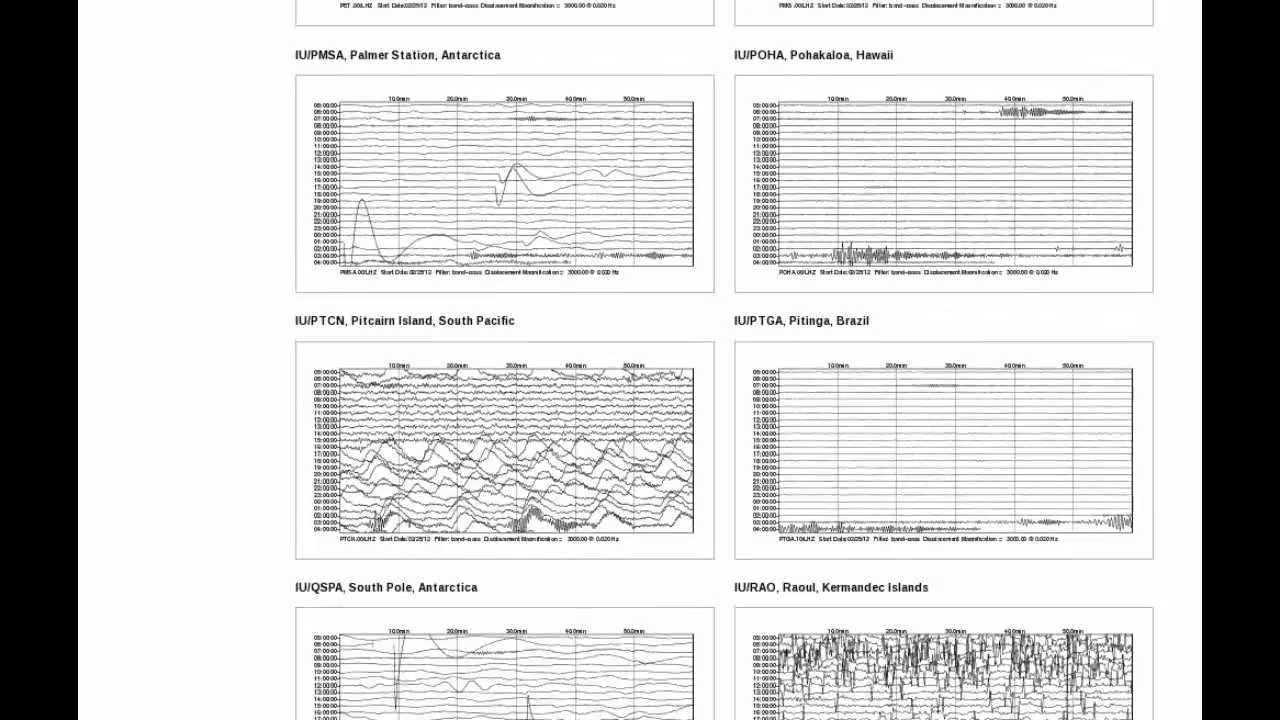
pyautogui.scroll(3)
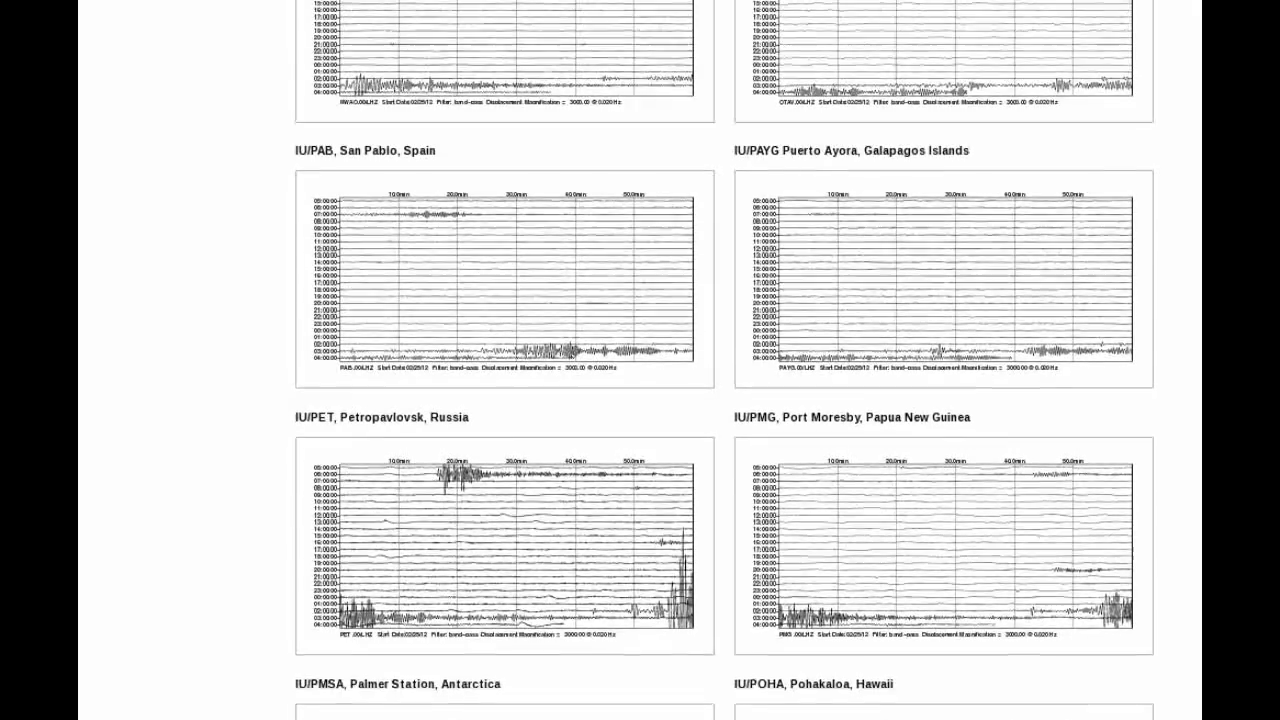
pyautogui.scroll(-3)
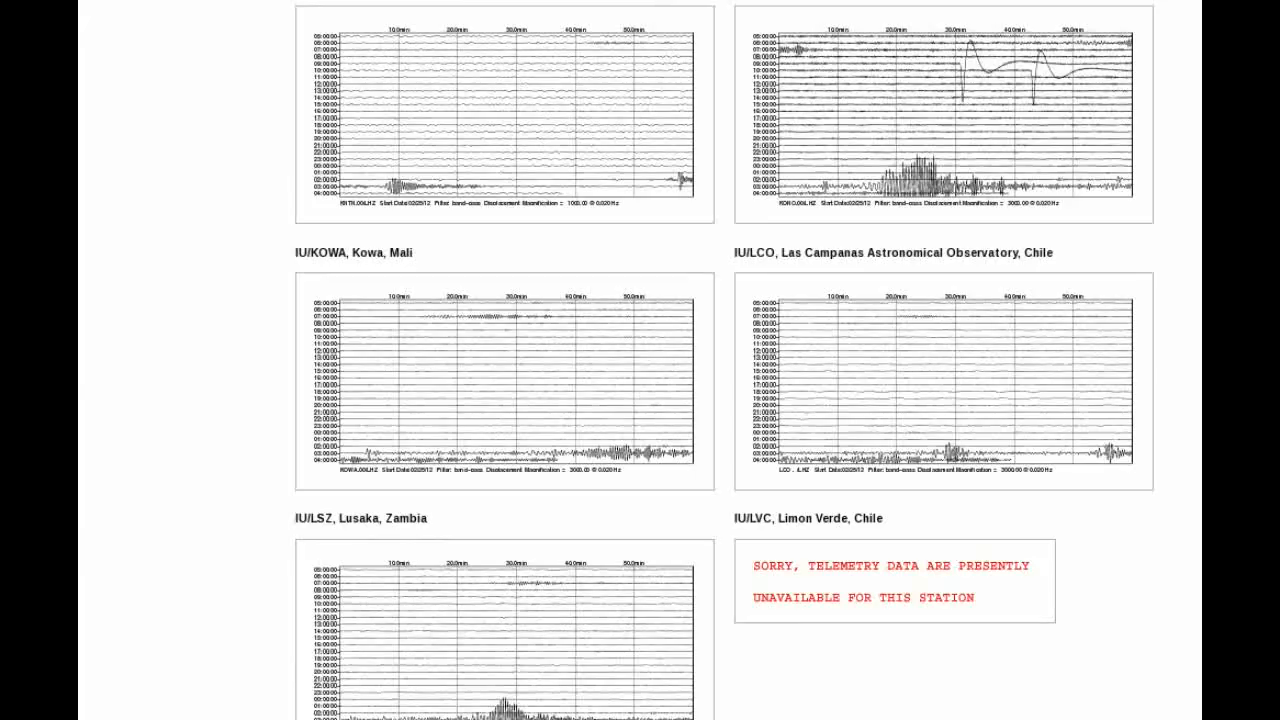
pyautogui.scroll(-3)
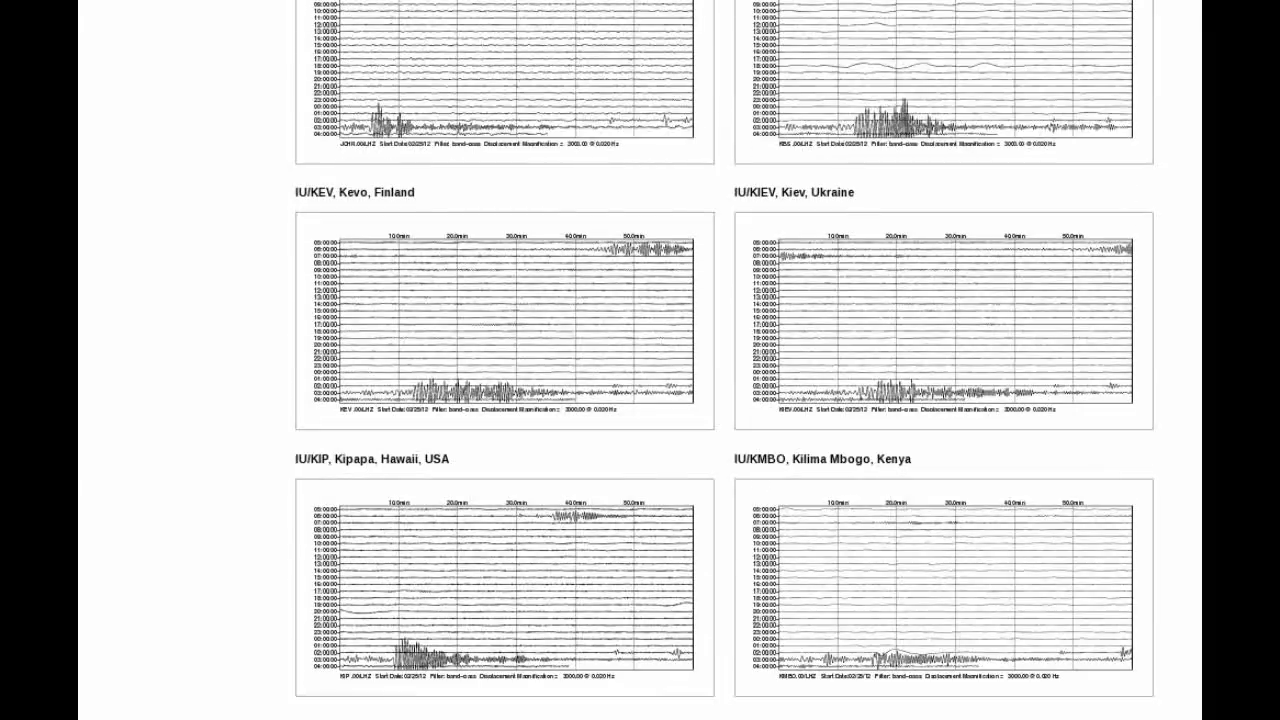
pyautogui.scroll(3)
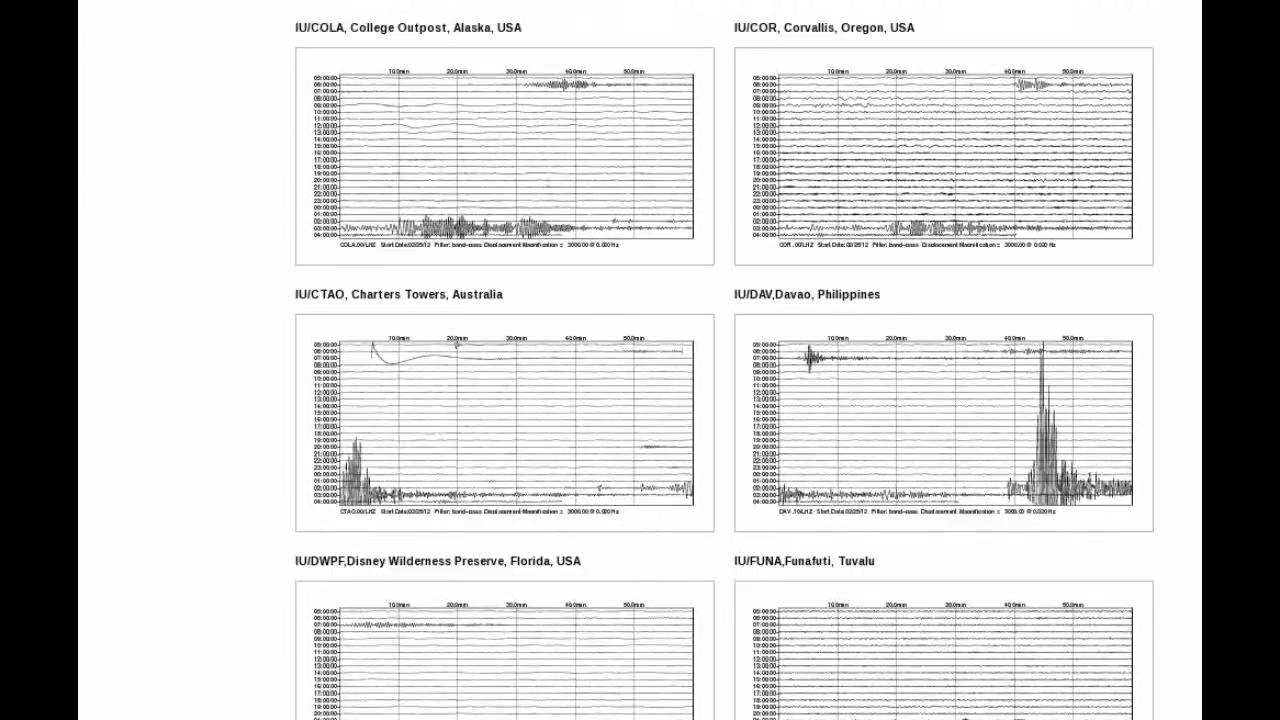
pyautogui.scroll(3)
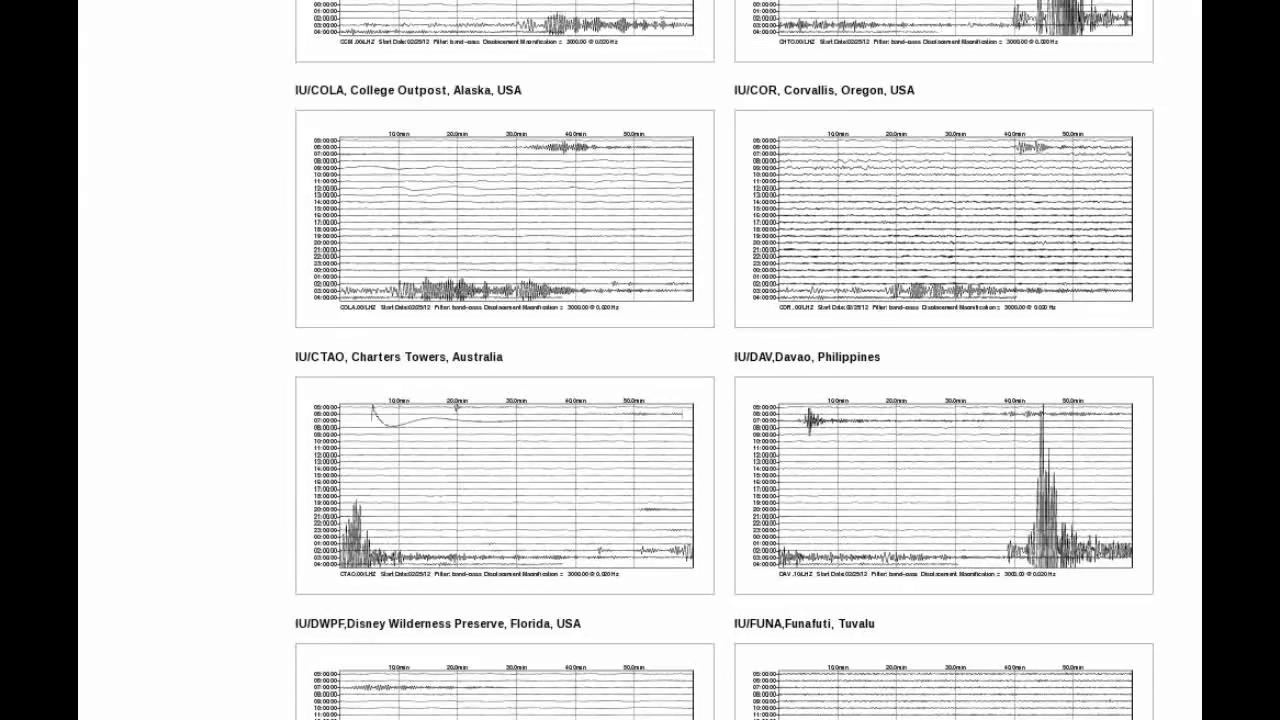
pyautogui.scroll(3)
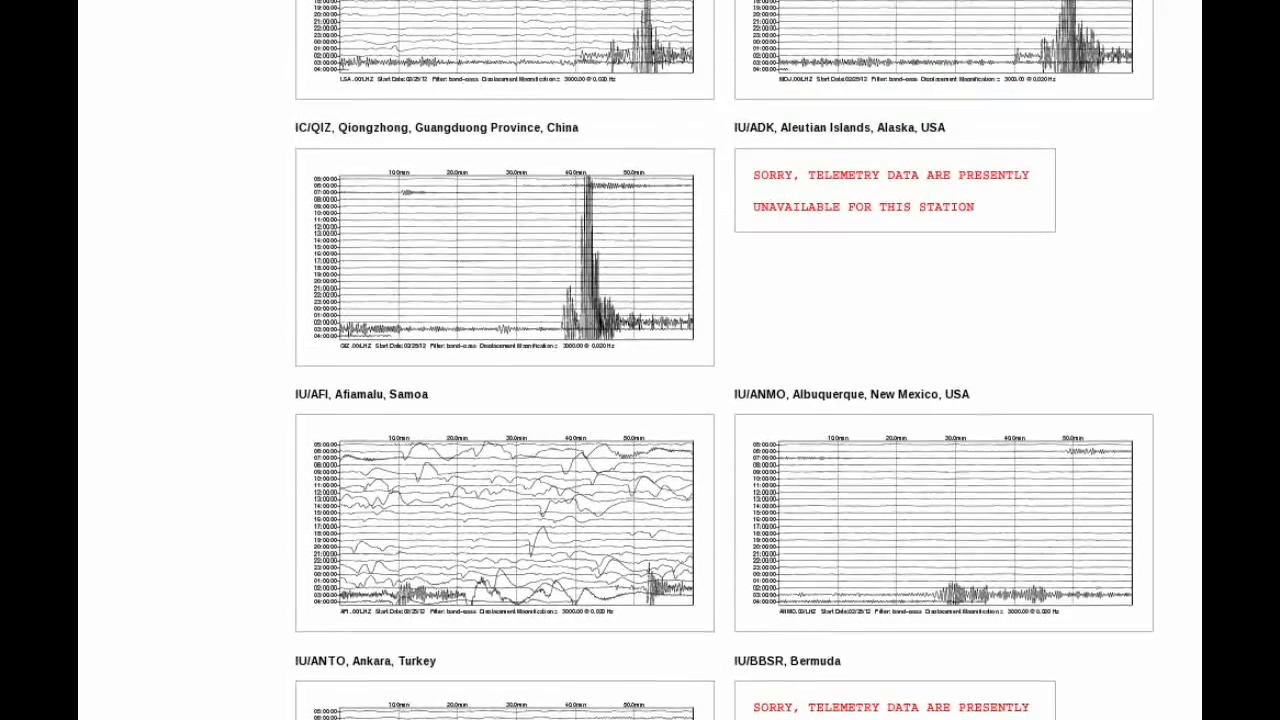
pyautogui.scroll(3)
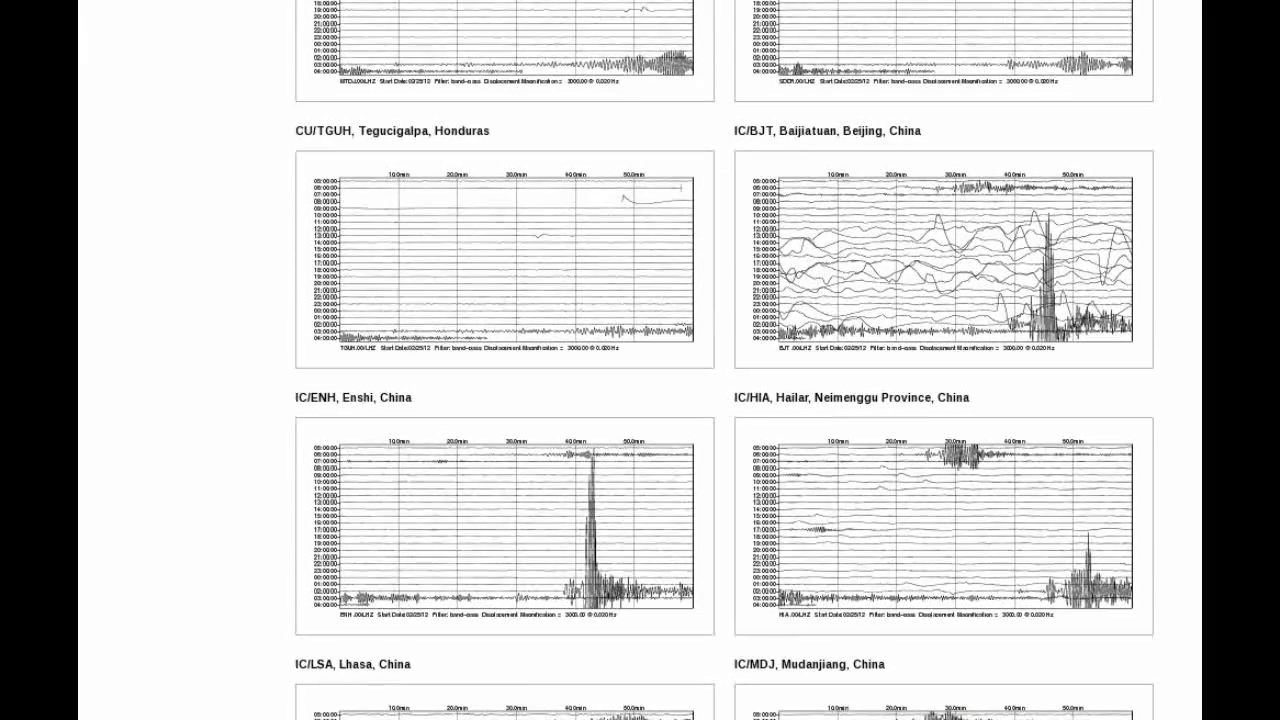
pyautogui.scroll(3)
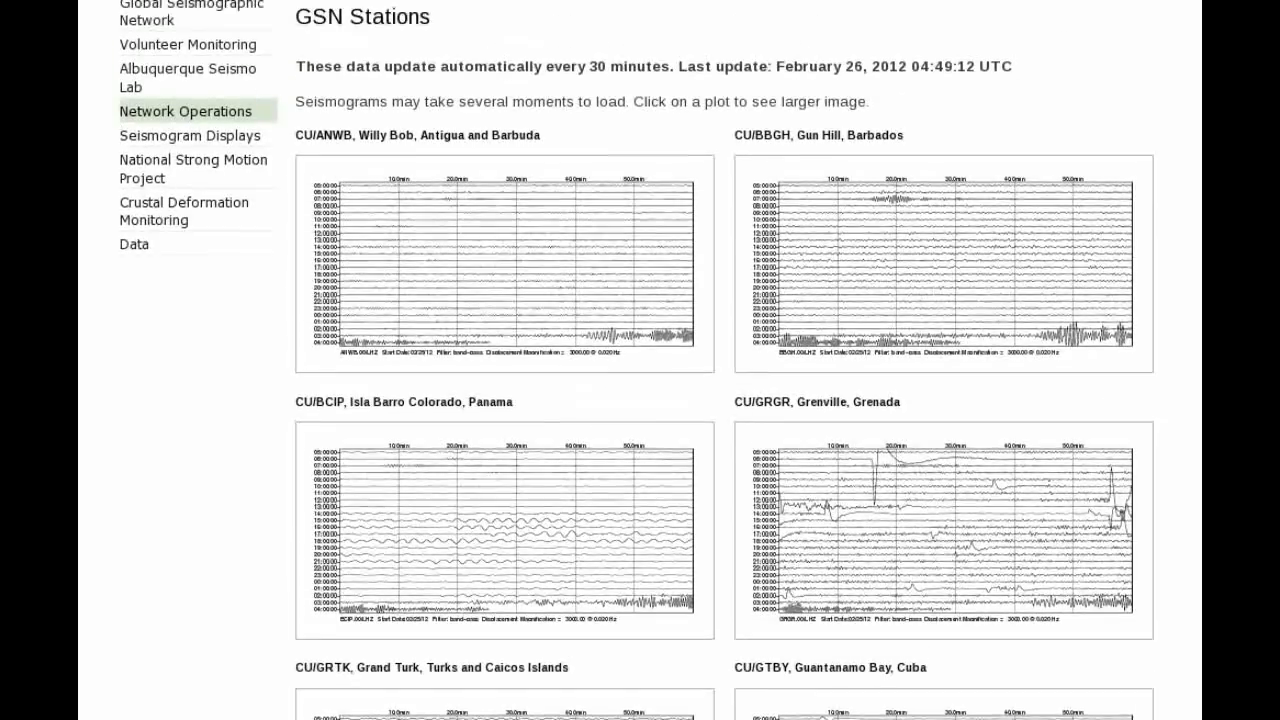
# Scroll past the China stations to the Hockley, Honiara and Inchon seismograms
pyautogui.scroll(-3)
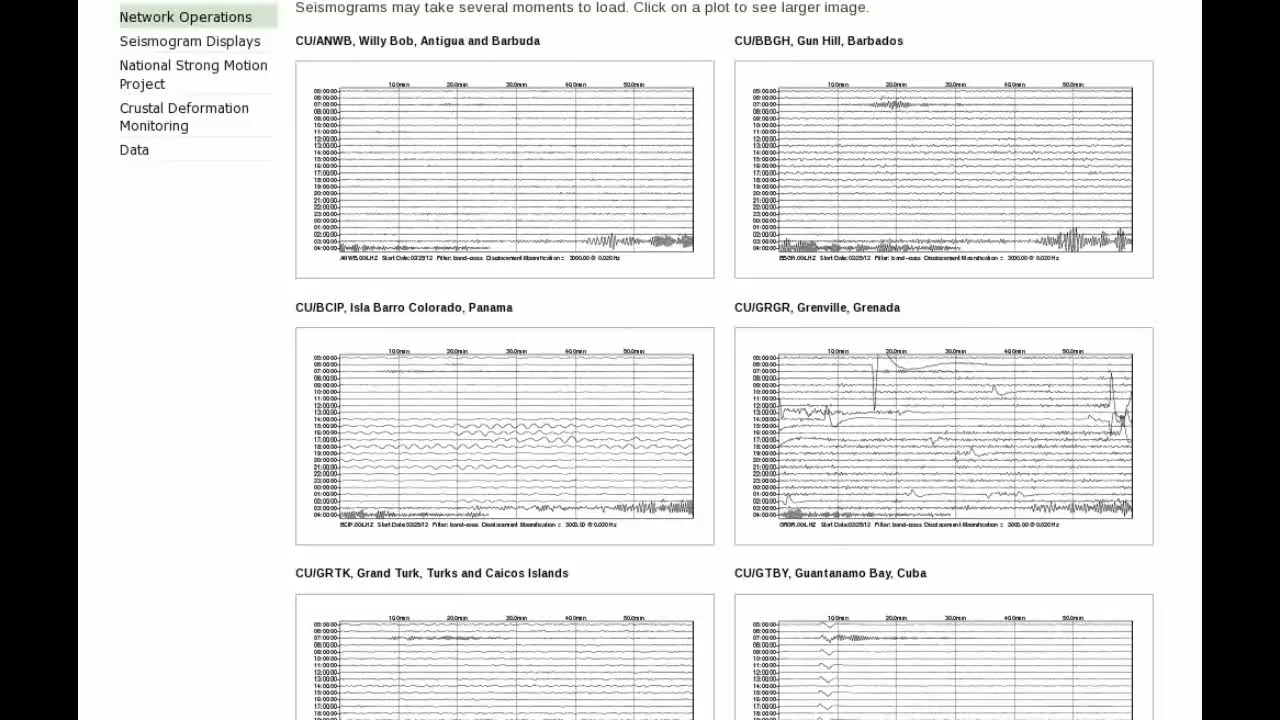
pyautogui.scroll(-3)
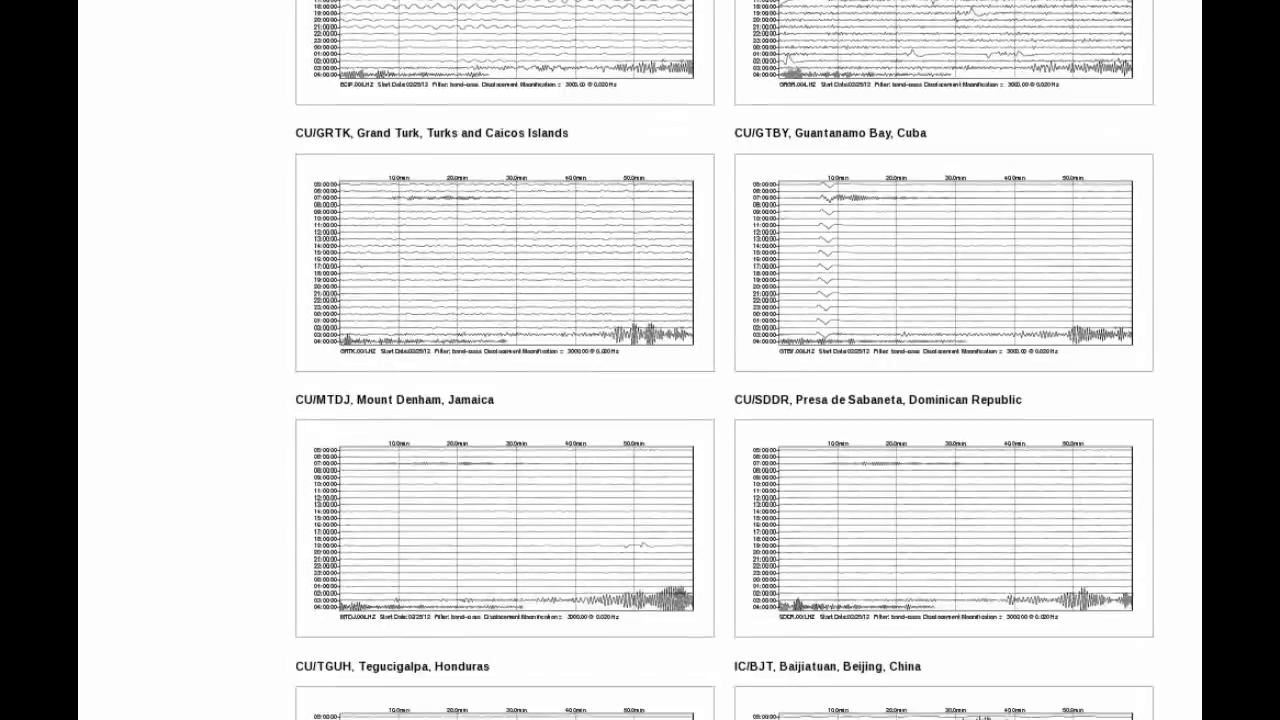
pyautogui.scroll(-3)
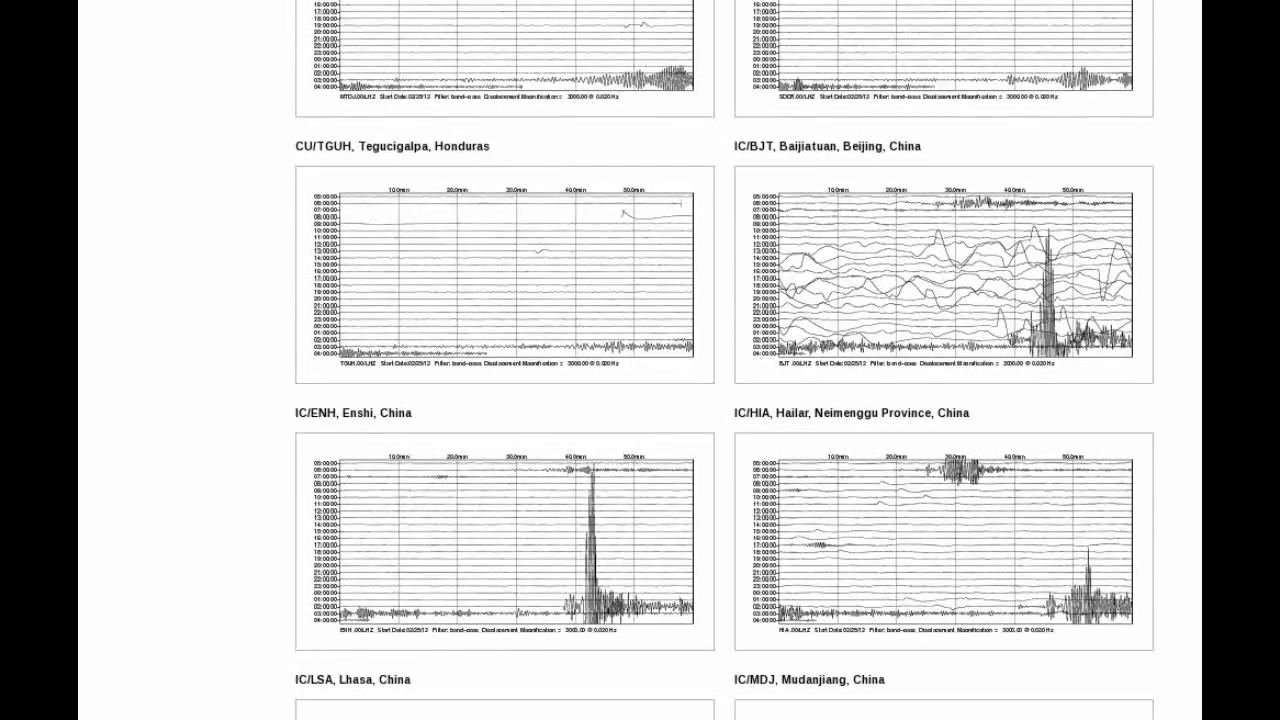
pyautogui.scroll(-3)
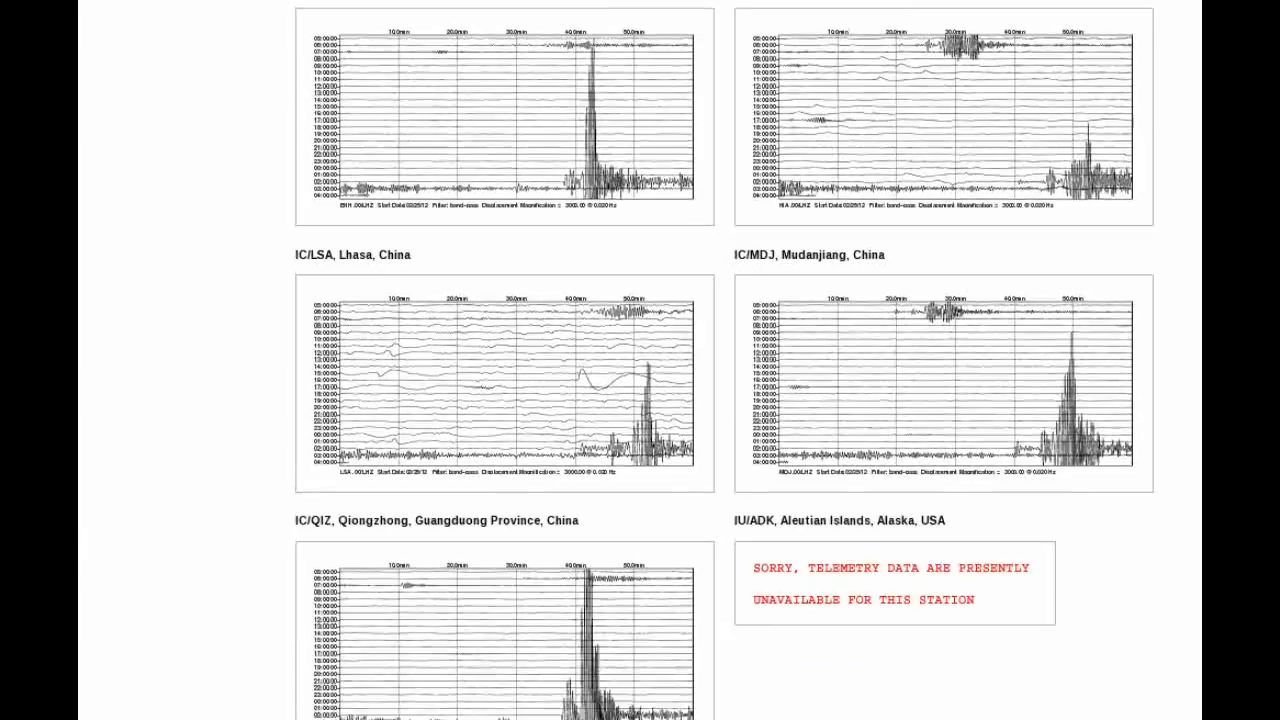
pyautogui.scroll(-3)
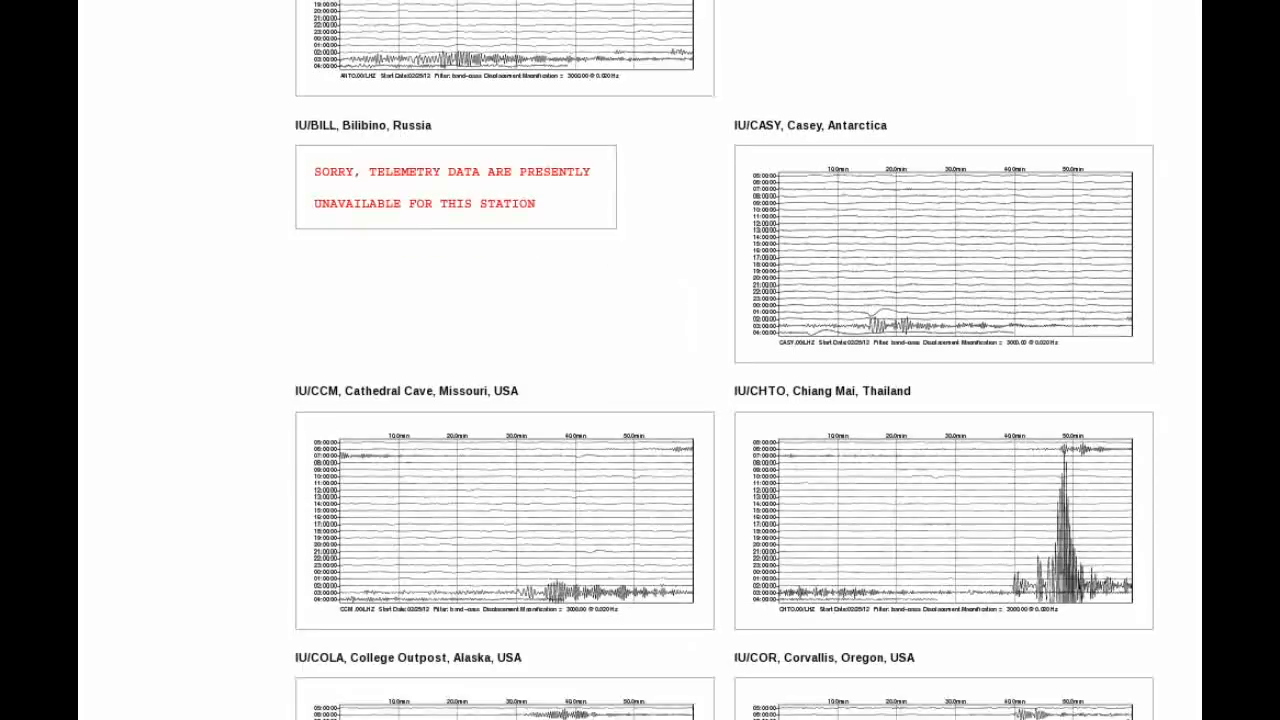
pyautogui.scroll(-3)
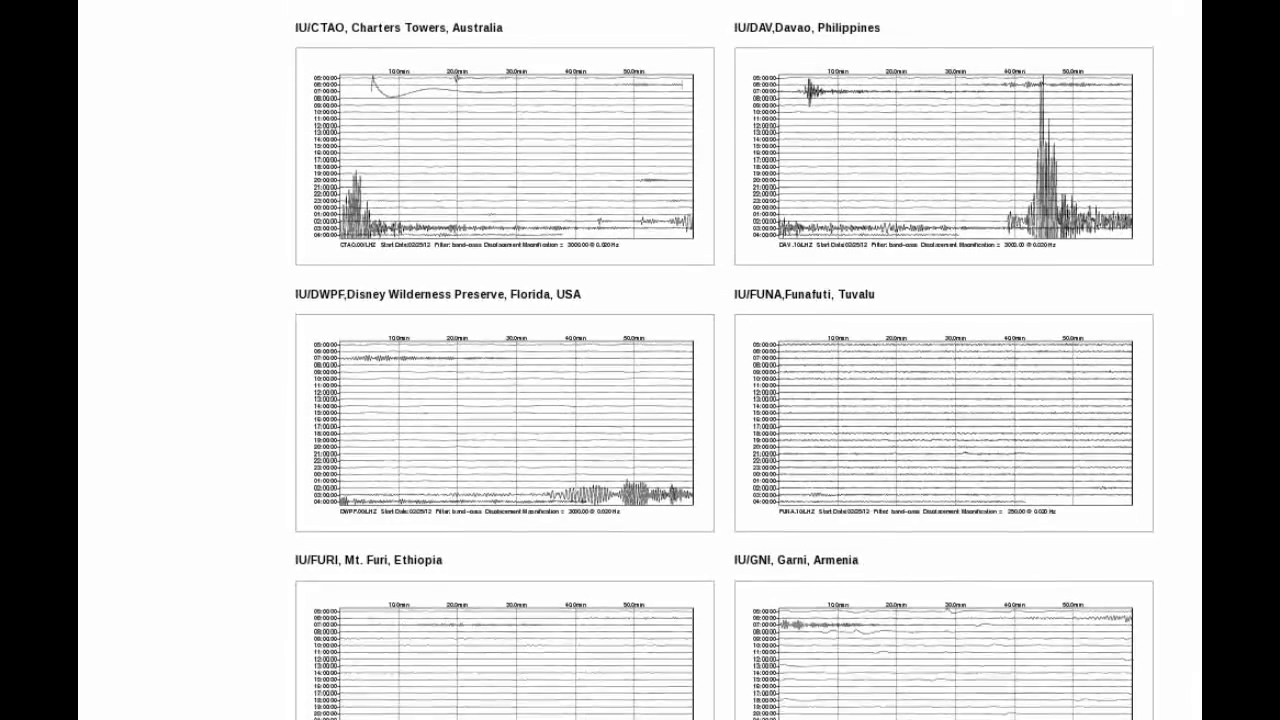
pyautogui.scroll(-3)
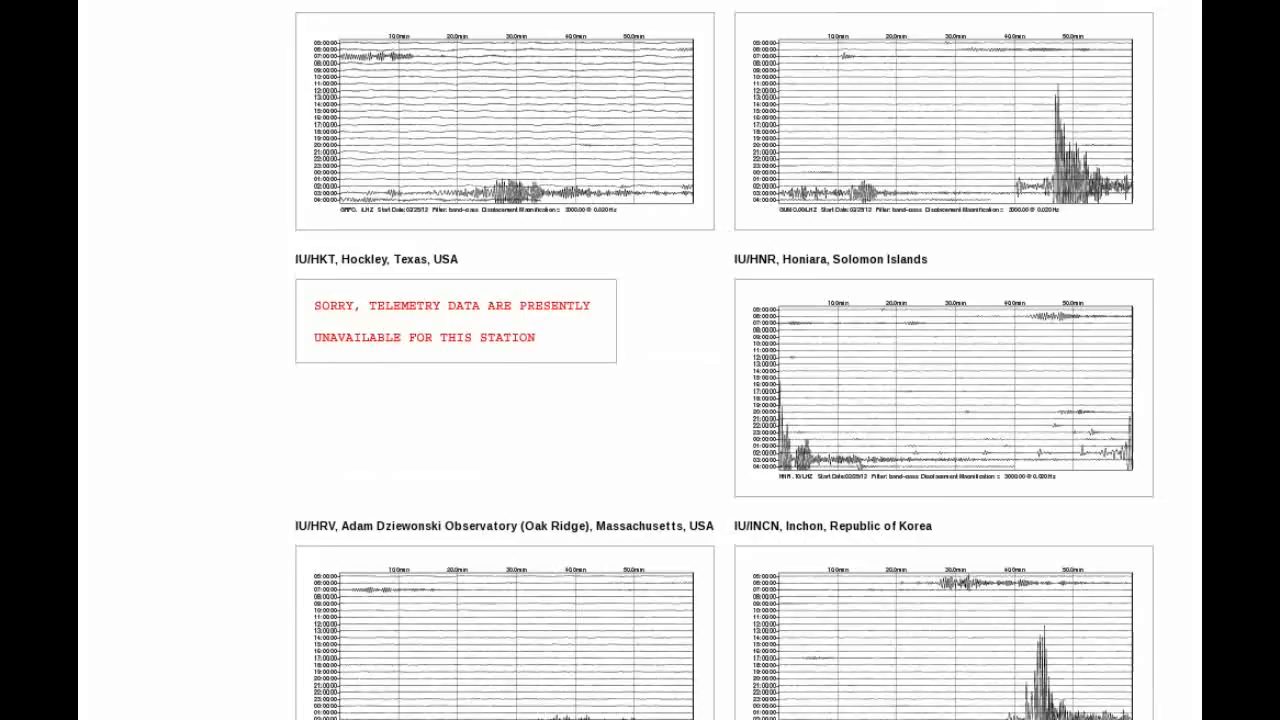